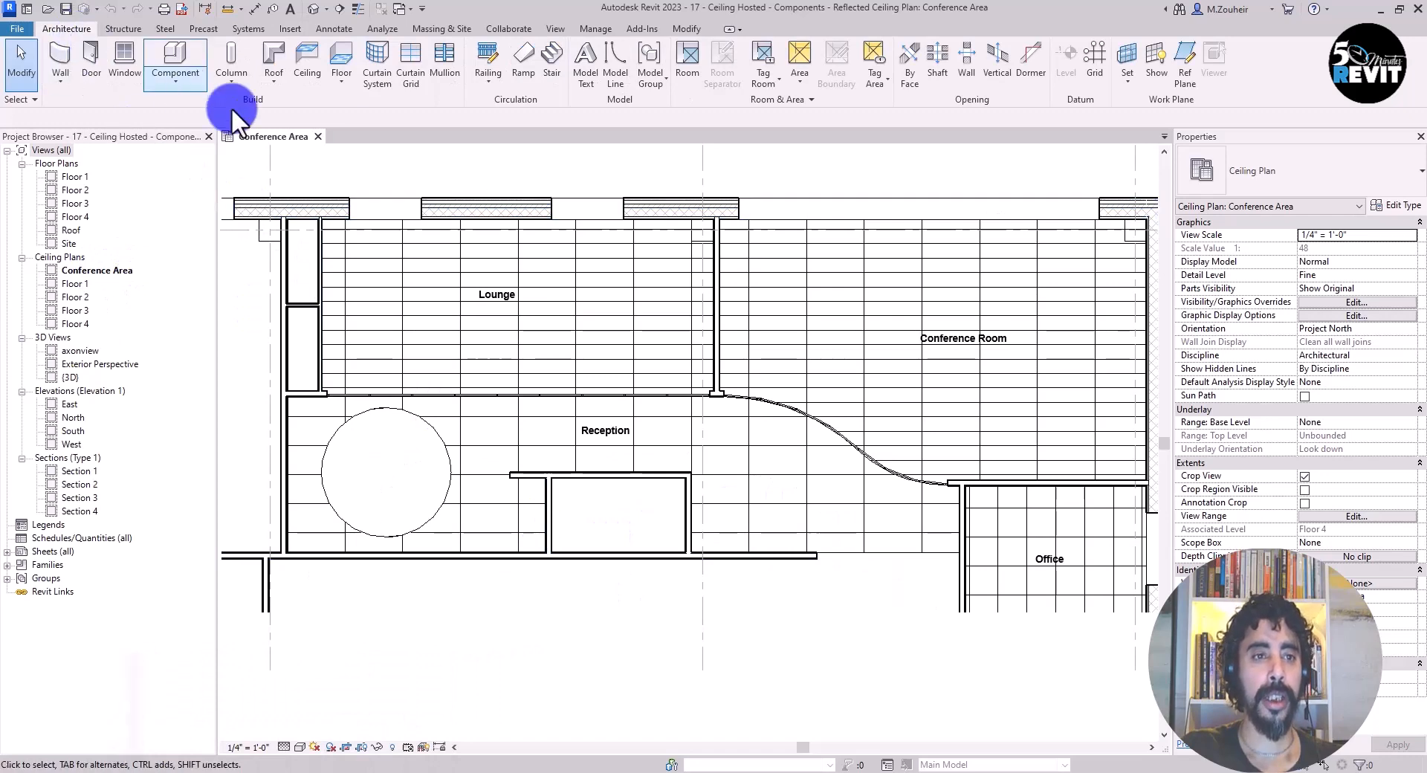
Start placing a component and browse the loaded component types in the Type Selector
{"action": "left_click", "coordinate": [175, 69]}
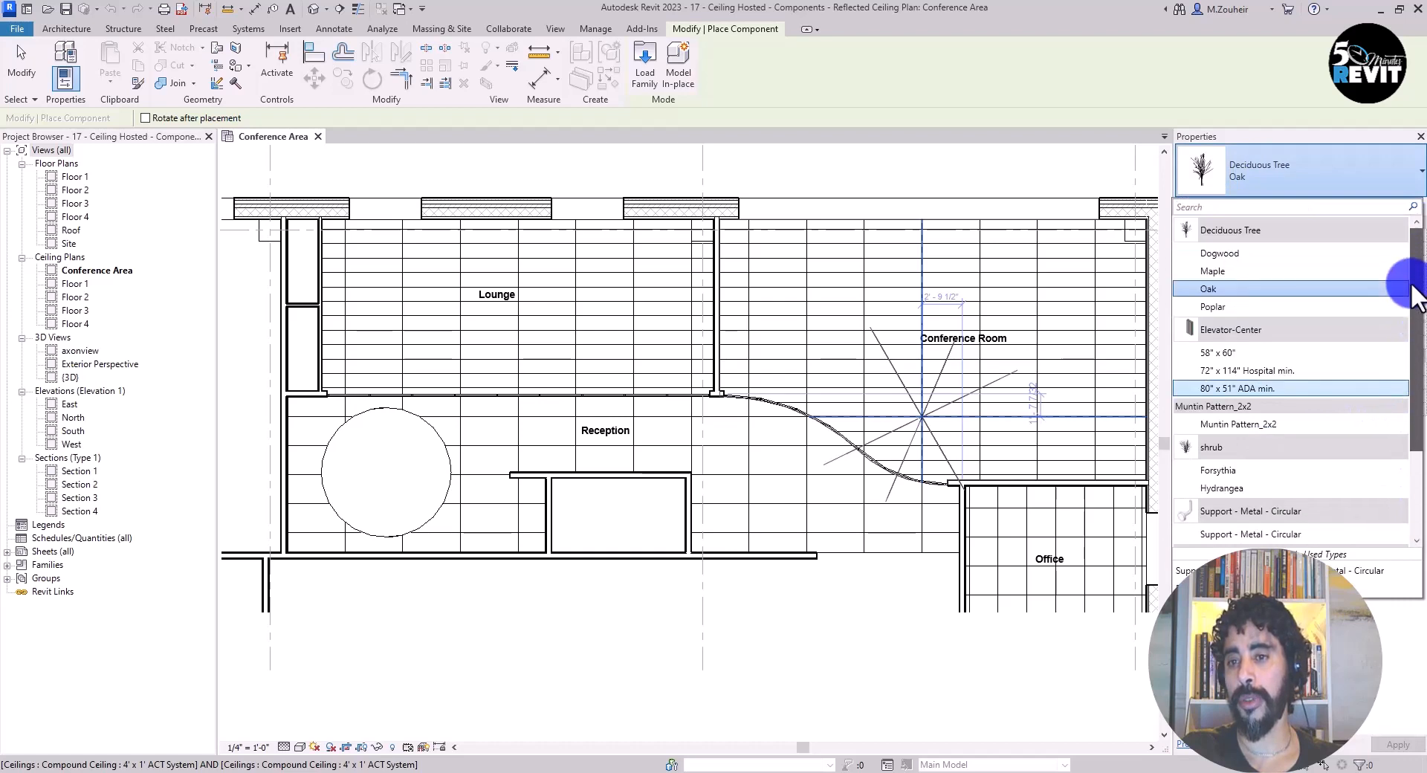
{"action": "scroll", "scroll_direction": "down", "scroll_amount": 3}
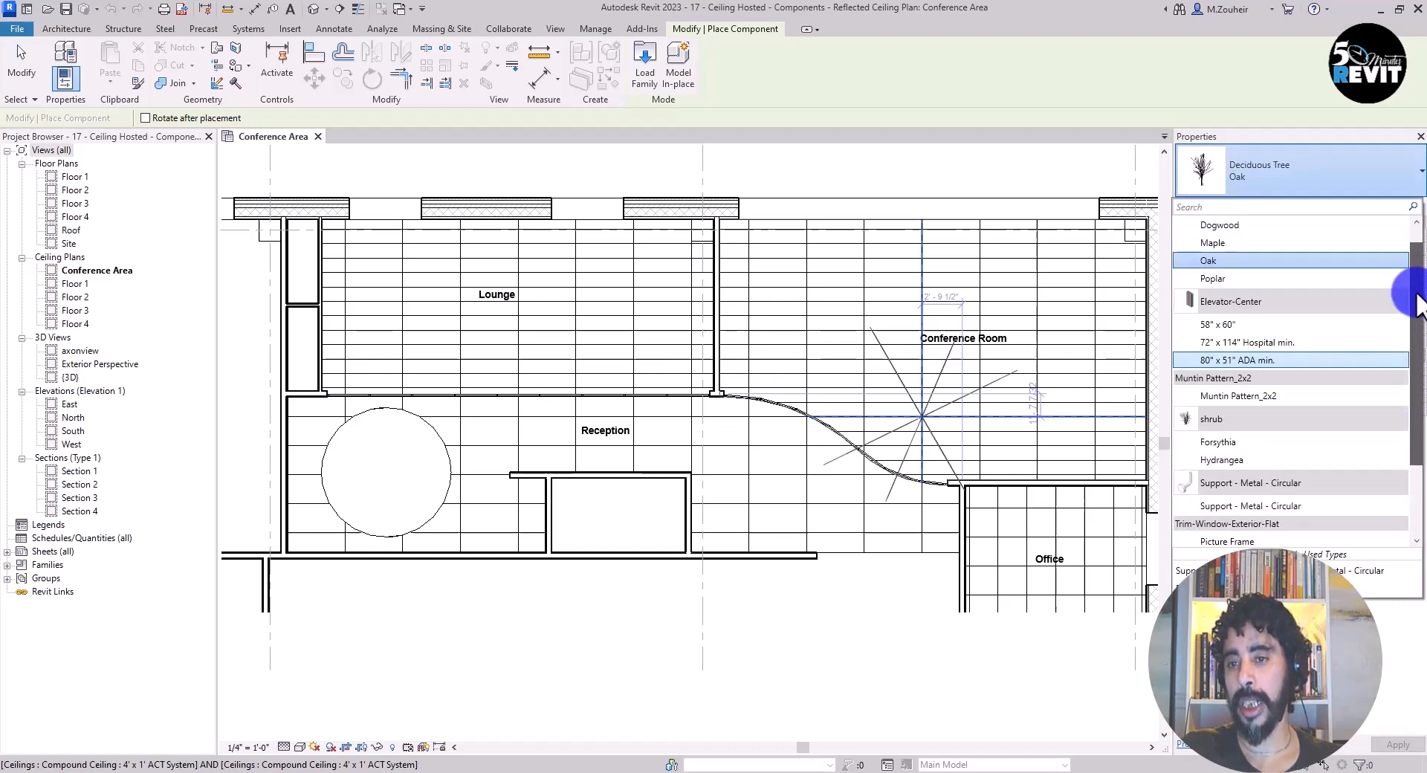
{"action": "scroll", "scroll_direction": "down", "scroll_amount": 3}
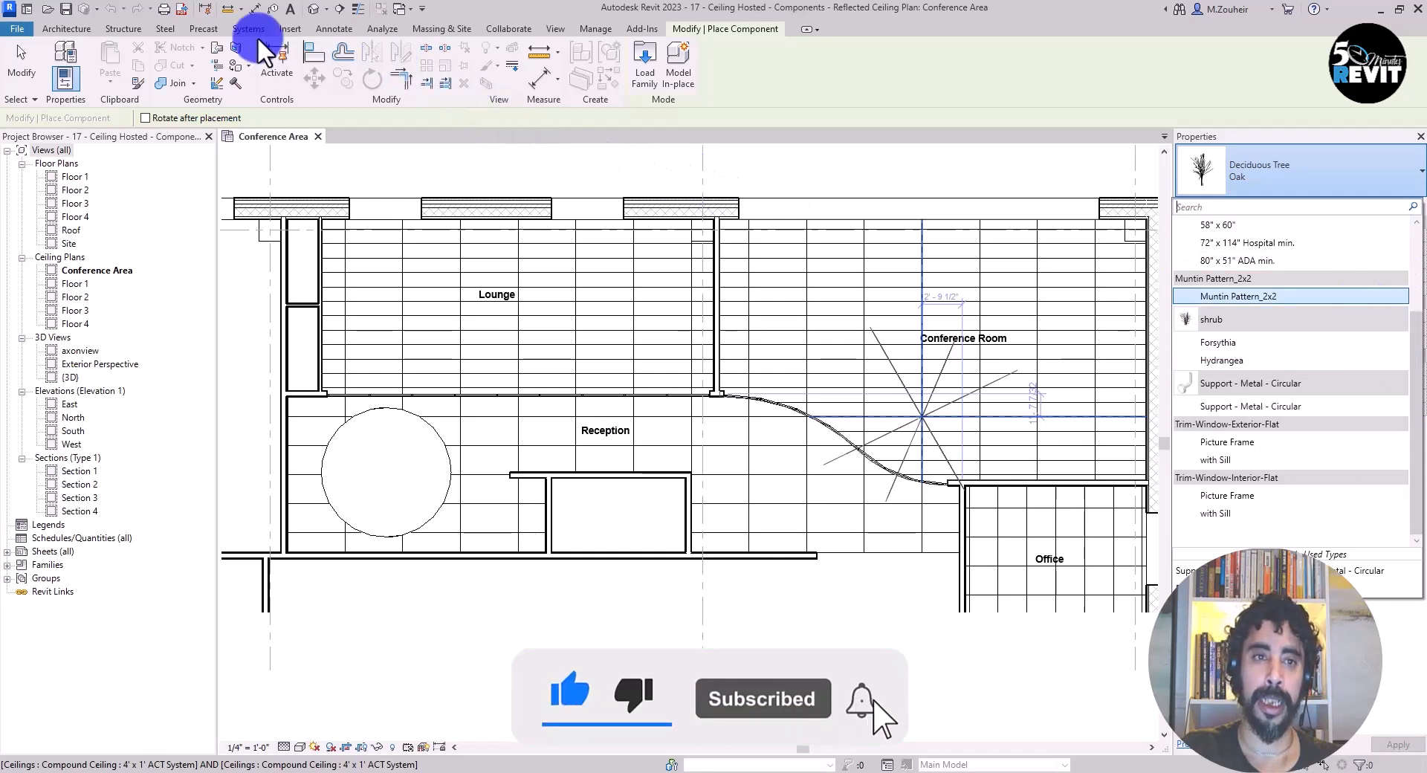
Search the Autodesk family library for 'Ligh' and narrow to internal architectural lighting
{"action": "left_click", "coordinate": [290, 28]}
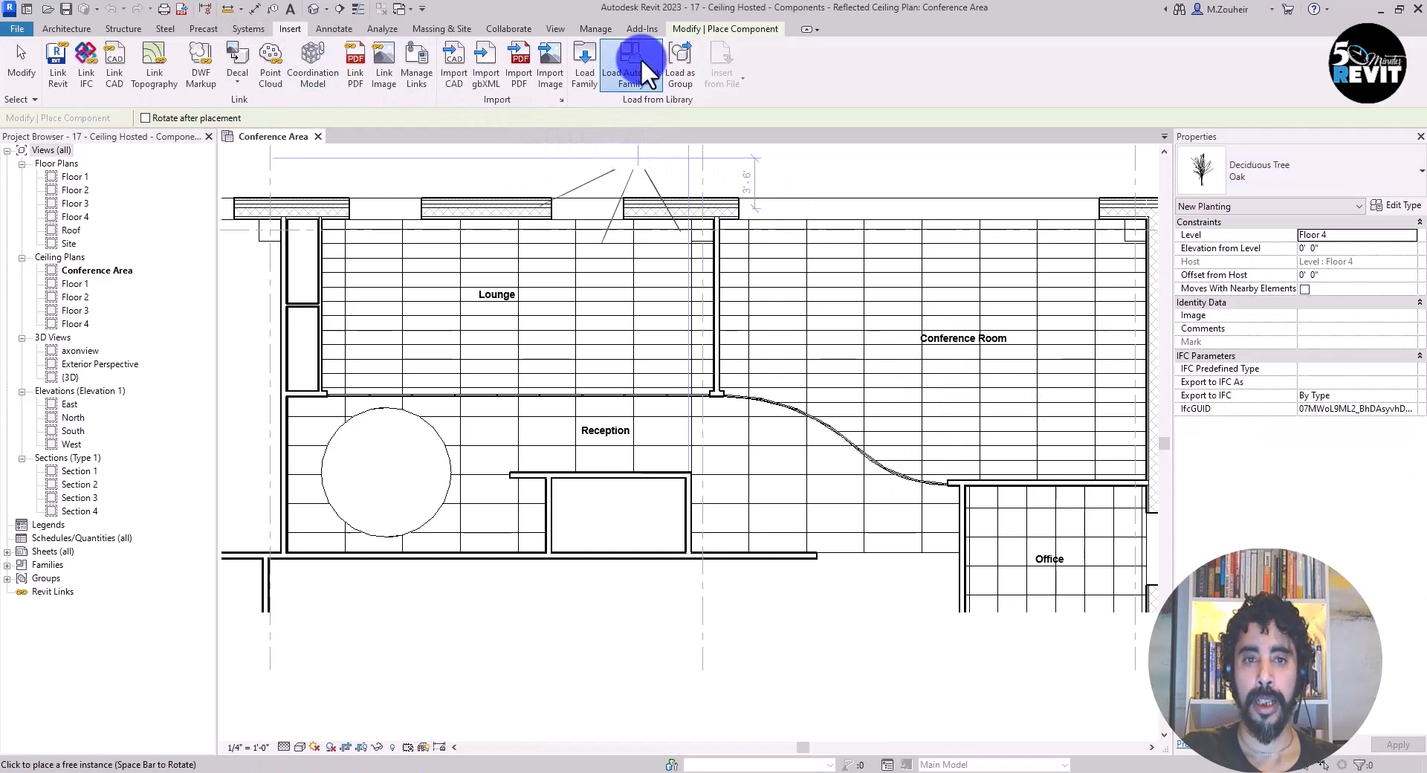
{"action": "left_click", "coordinate": [628, 64]}
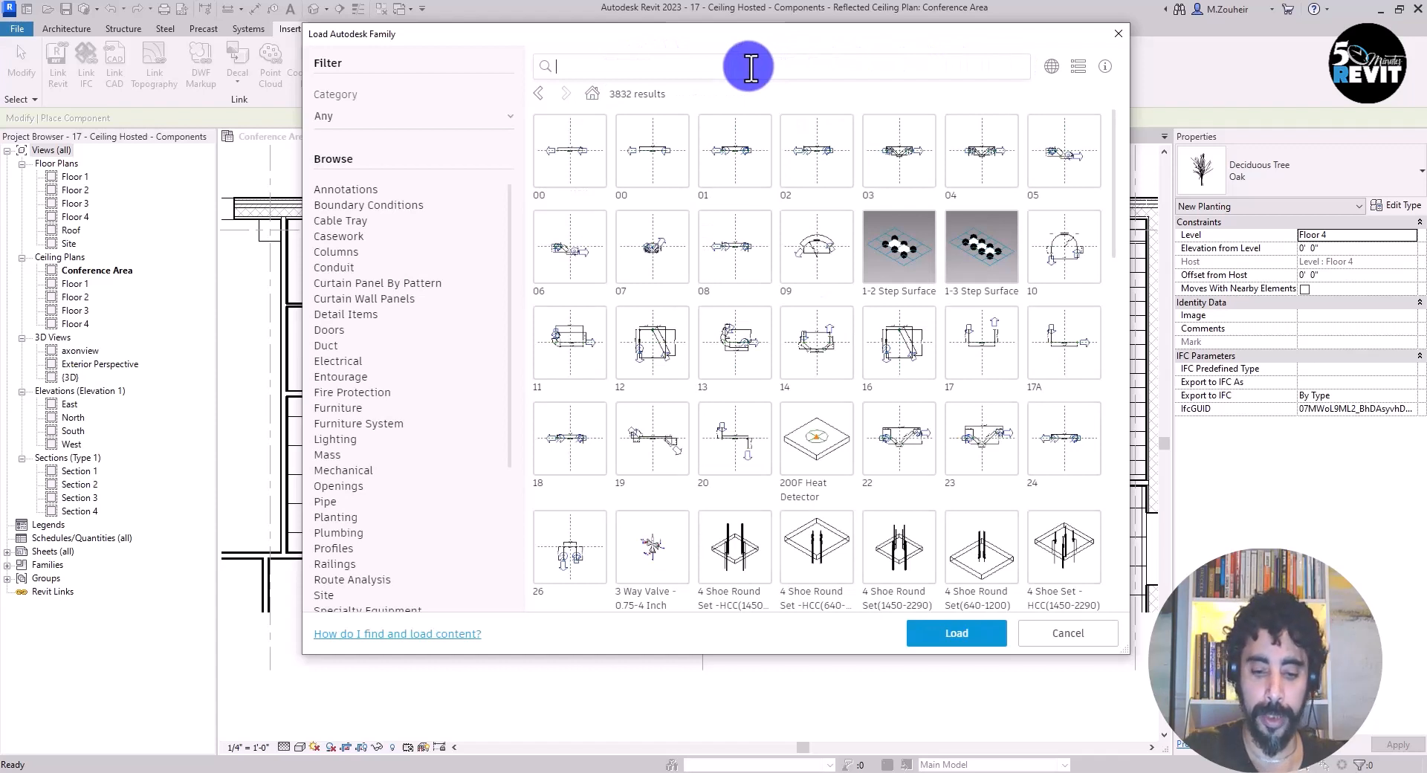
{"action": "type", "text": "Lighting"}
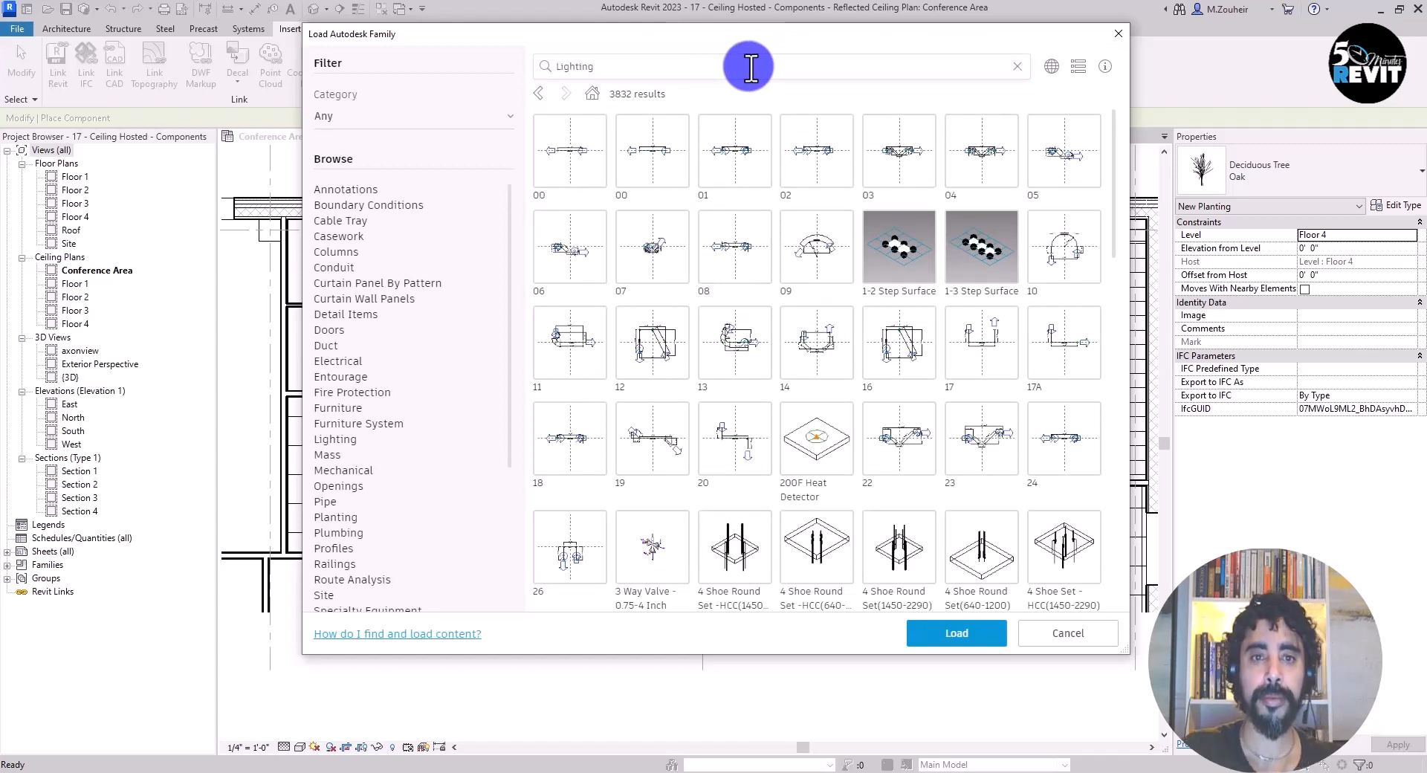
{"action": "mouse_move", "coordinate": [818, 73]}
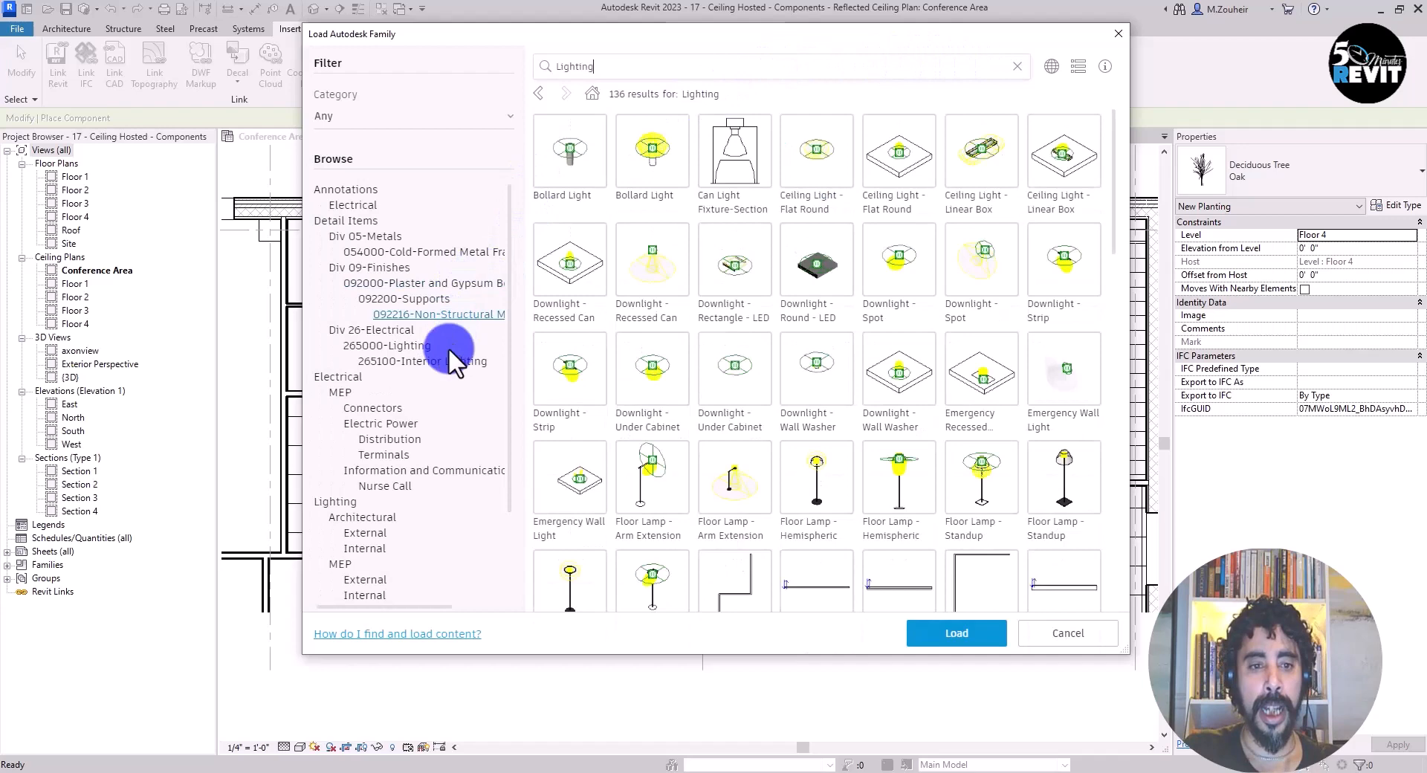
{"action": "scroll", "scroll_direction": "down", "scroll_amount": 3}
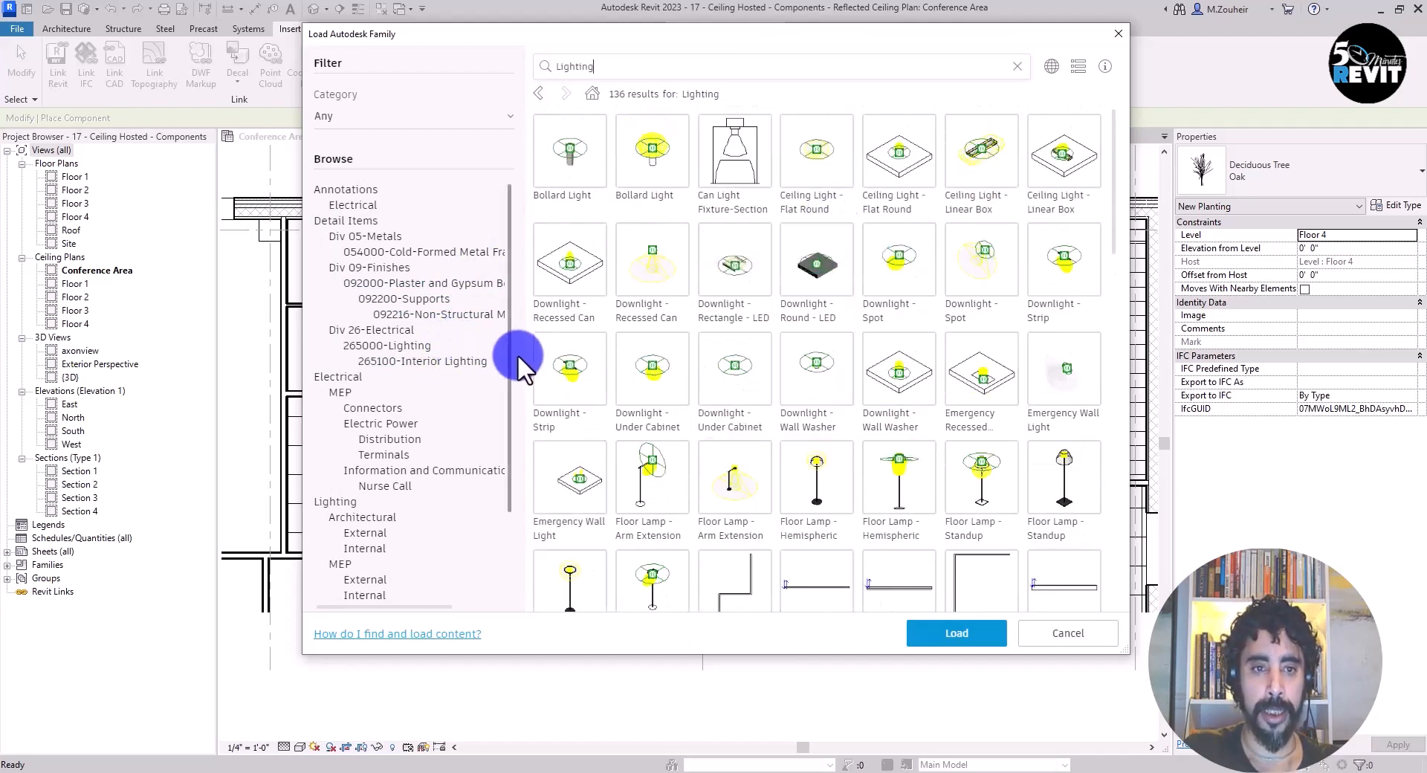
{"action": "scroll", "scroll_direction": "down", "scroll_amount": 3}
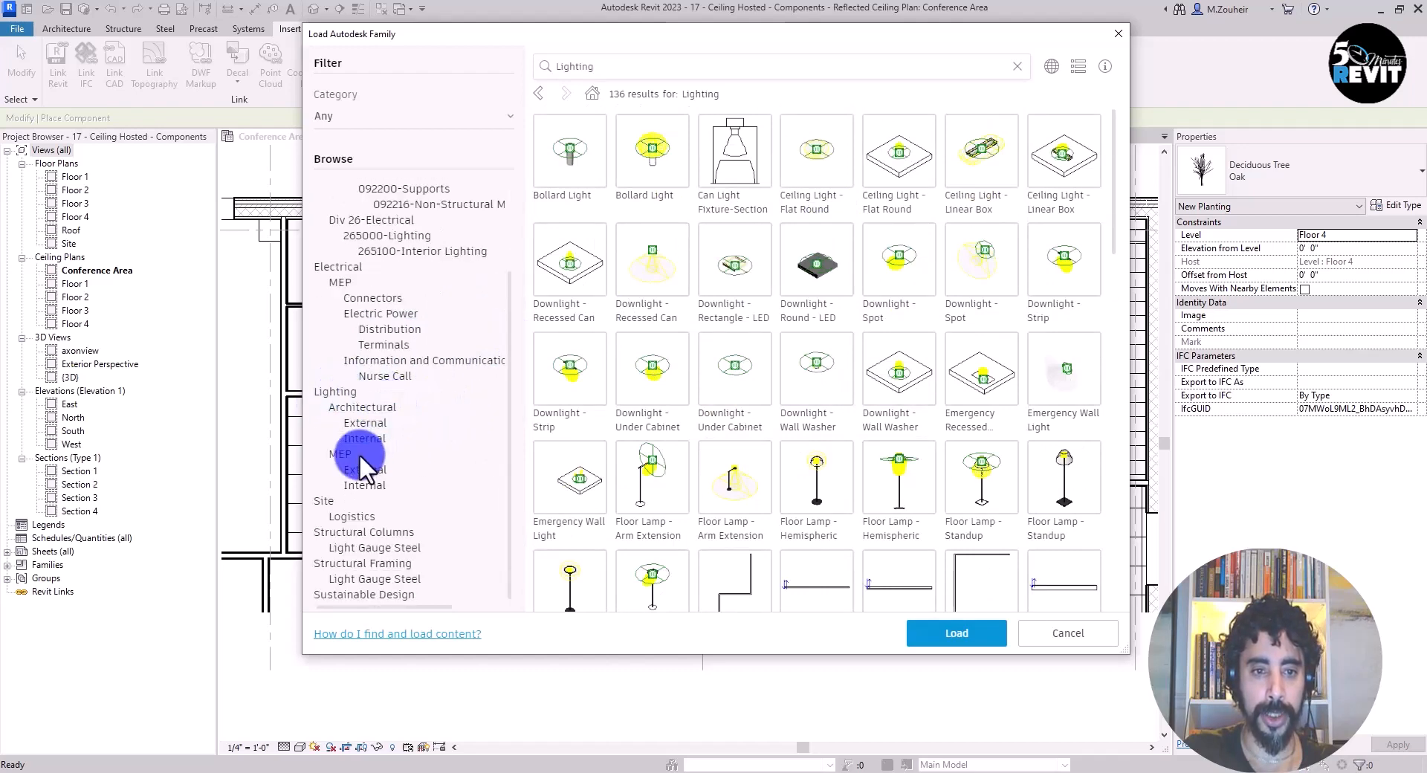
{"action": "left_click", "coordinate": [362, 438]}
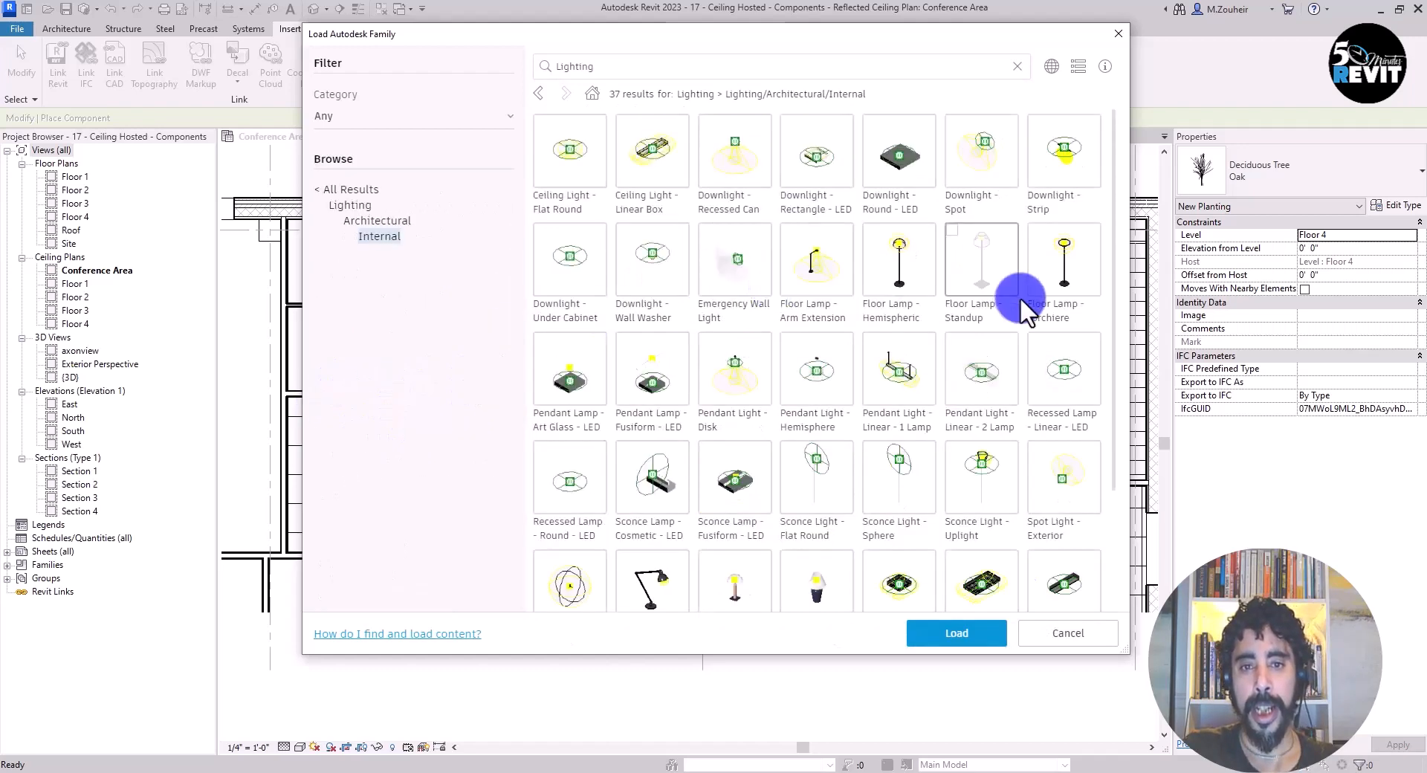
{"action": "mouse_move", "coordinate": [869, 291]}
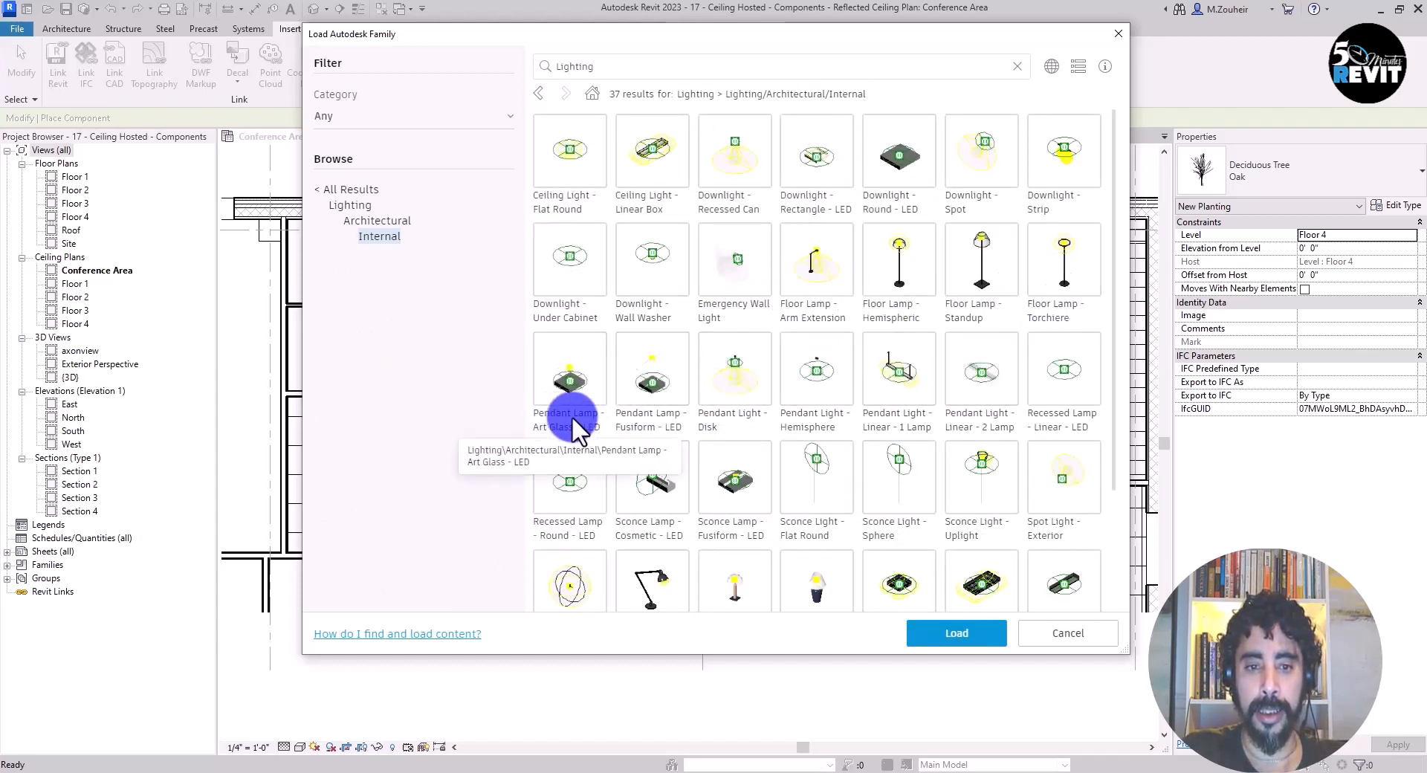
{"action": "mouse_move", "coordinate": [543, 351]}
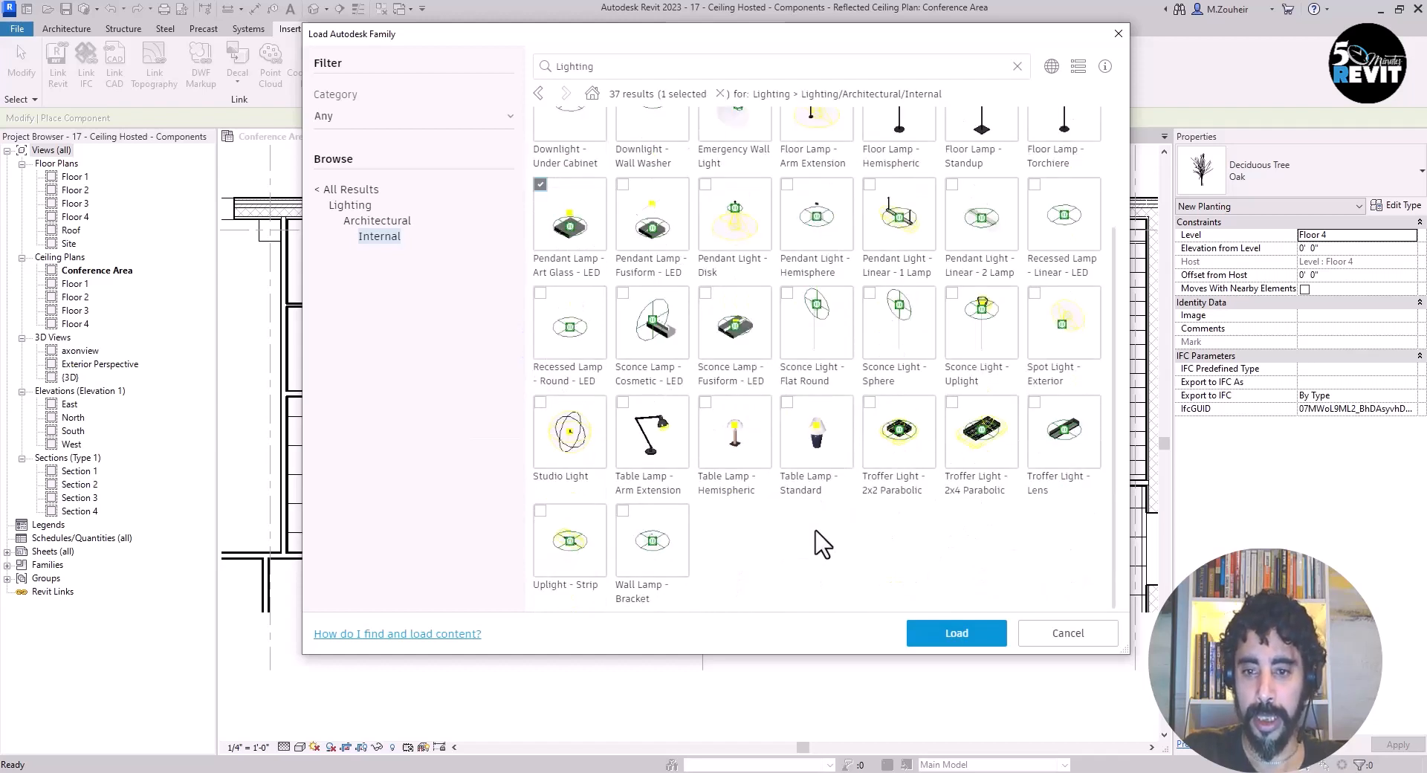
{"action": "mouse_move", "coordinate": [981, 428]}
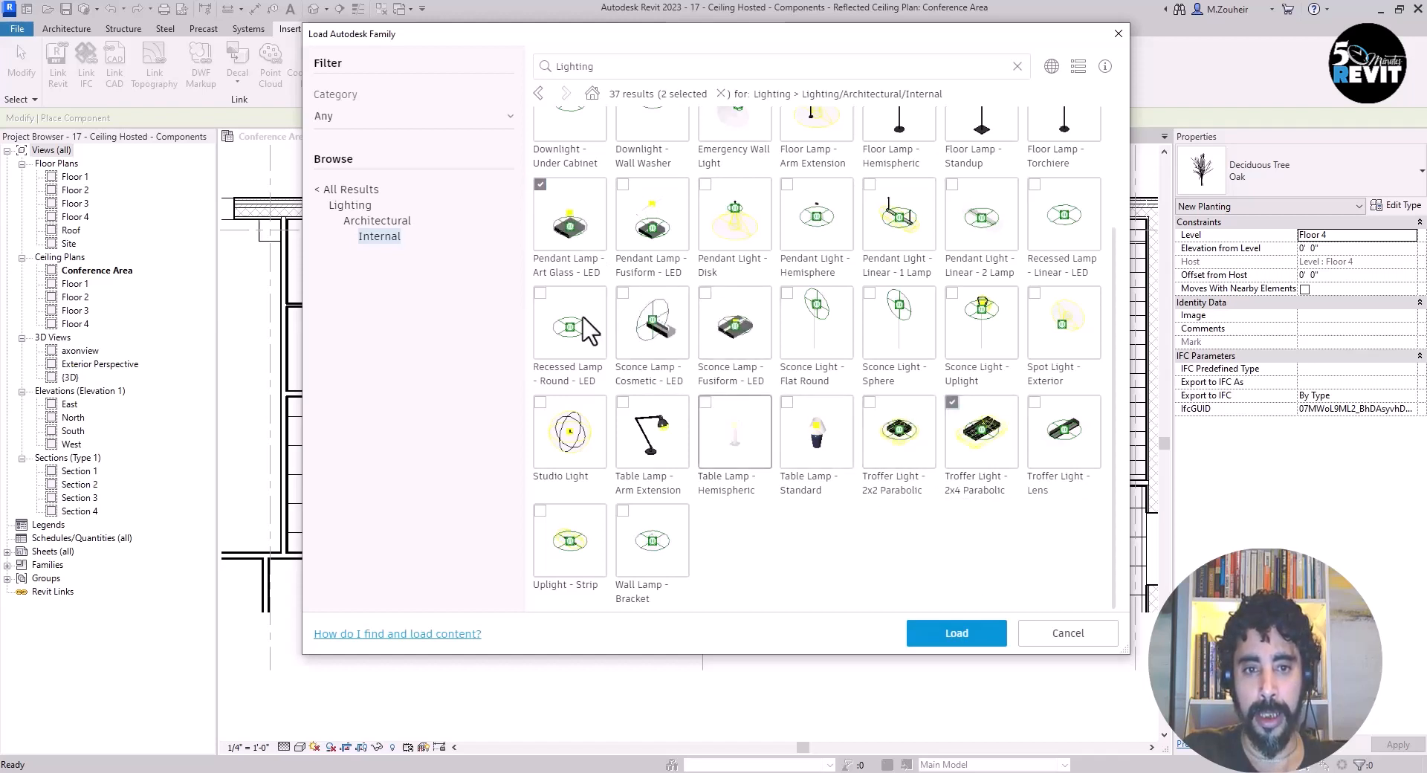
{"action": "mouse_move", "coordinate": [978, 433]}
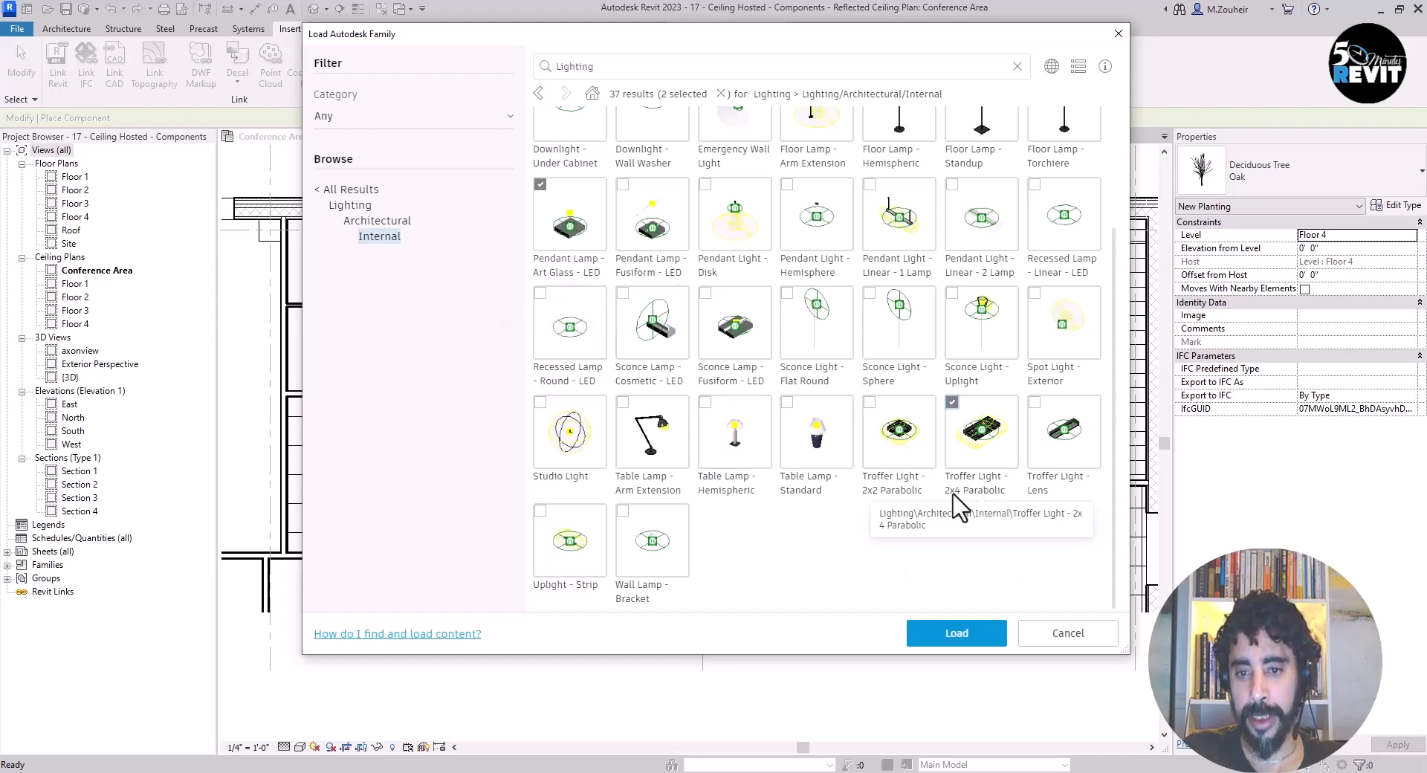
{"action": "mouse_move", "coordinate": [919, 601]}
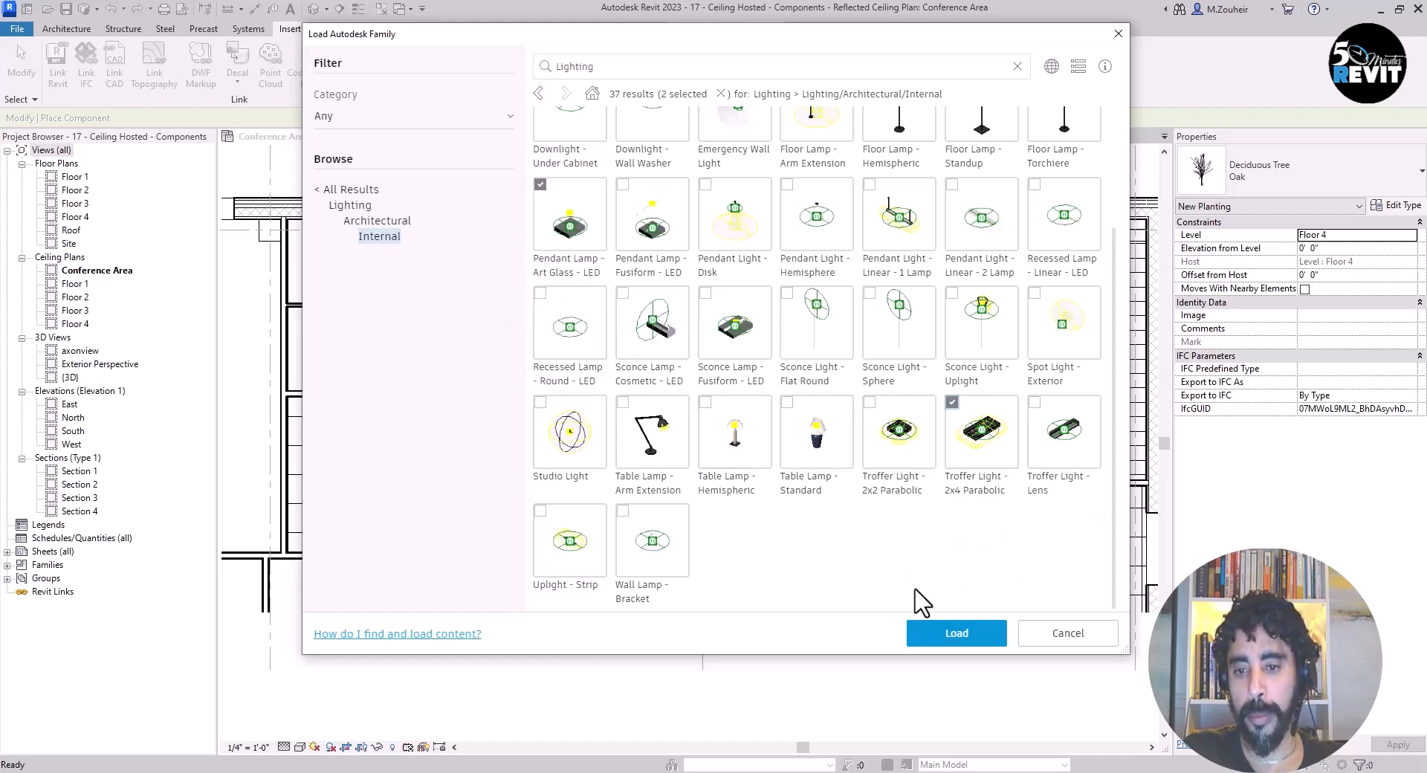
Load both lighting families and place a 2'x4'(4 Lamp) - 120V troffer on the ceiling
{"action": "left_click", "coordinate": [956, 632]}
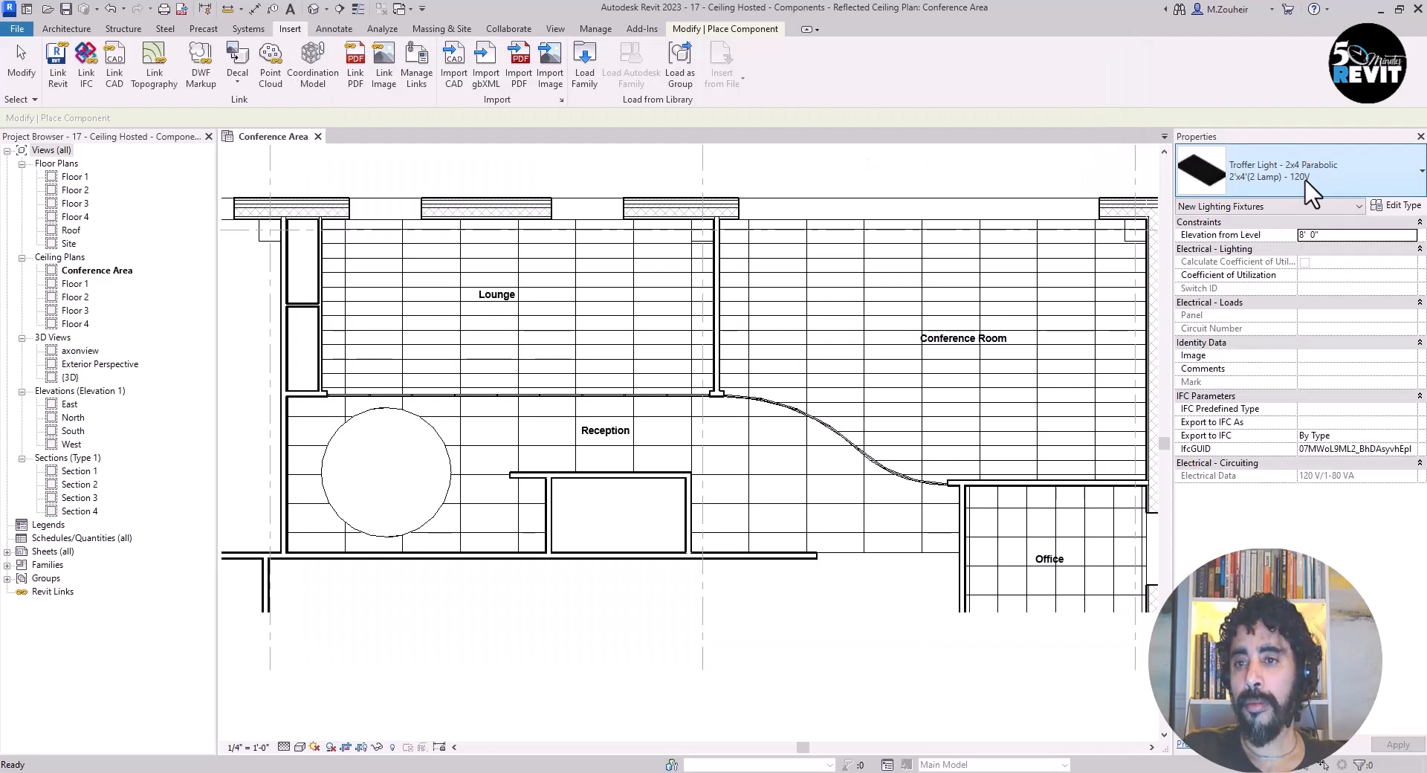
{"action": "left_click", "coordinate": [1333, 171]}
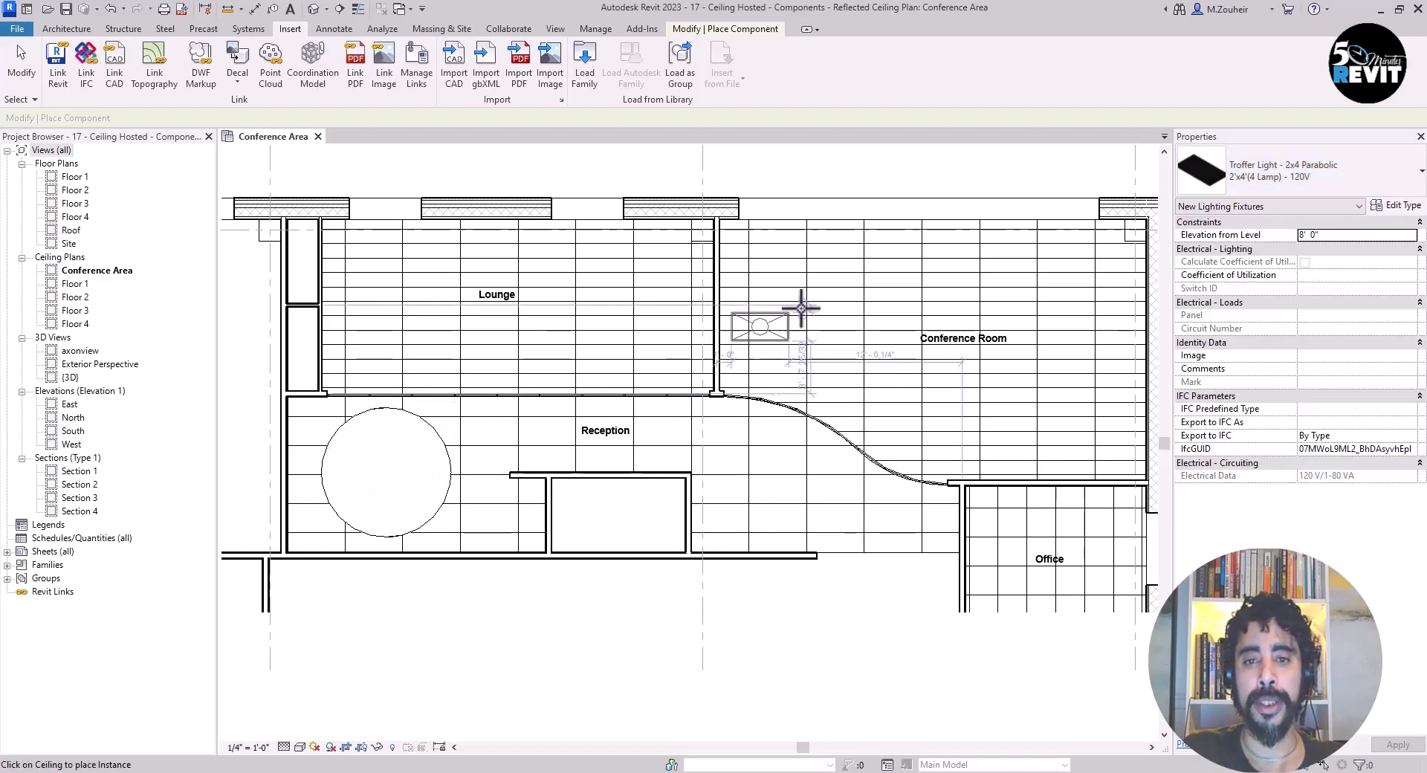
{"action": "left_click_drag", "start_coordinate": [796, 308], "coordinate": [628, 373]}
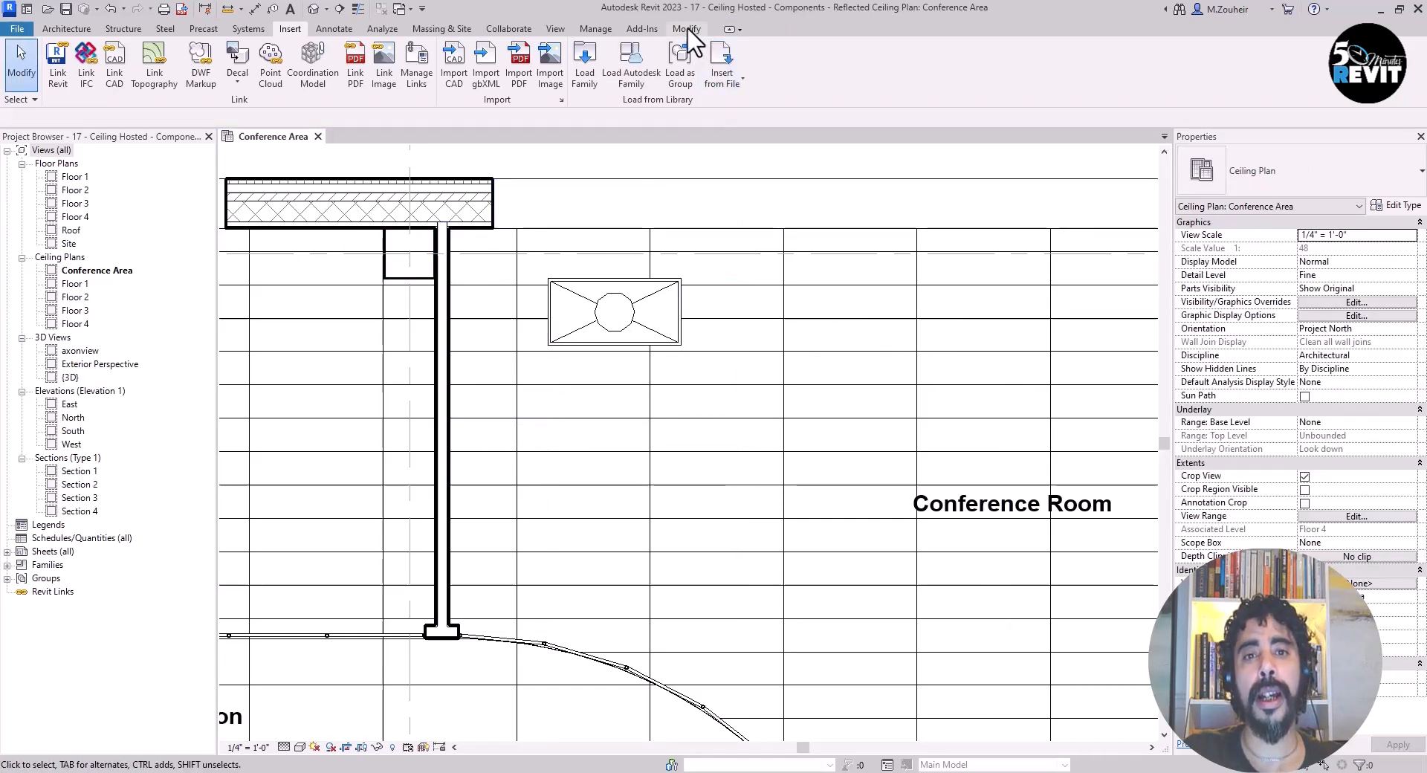
Exit placement and reposition the troffer into one ceiling grid tile
{"action": "left_click", "coordinate": [685, 29]}
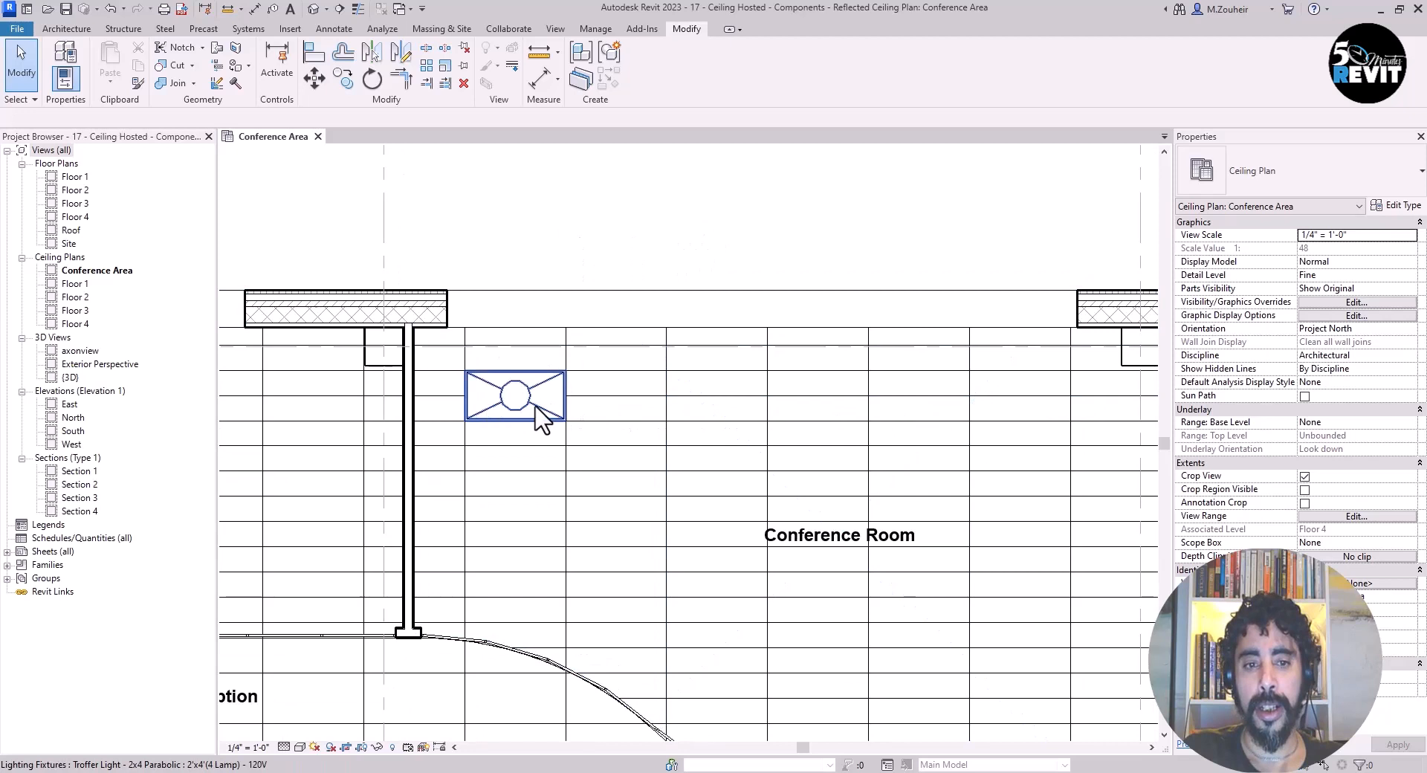
{"action": "left_click", "coordinate": [745, 254]}
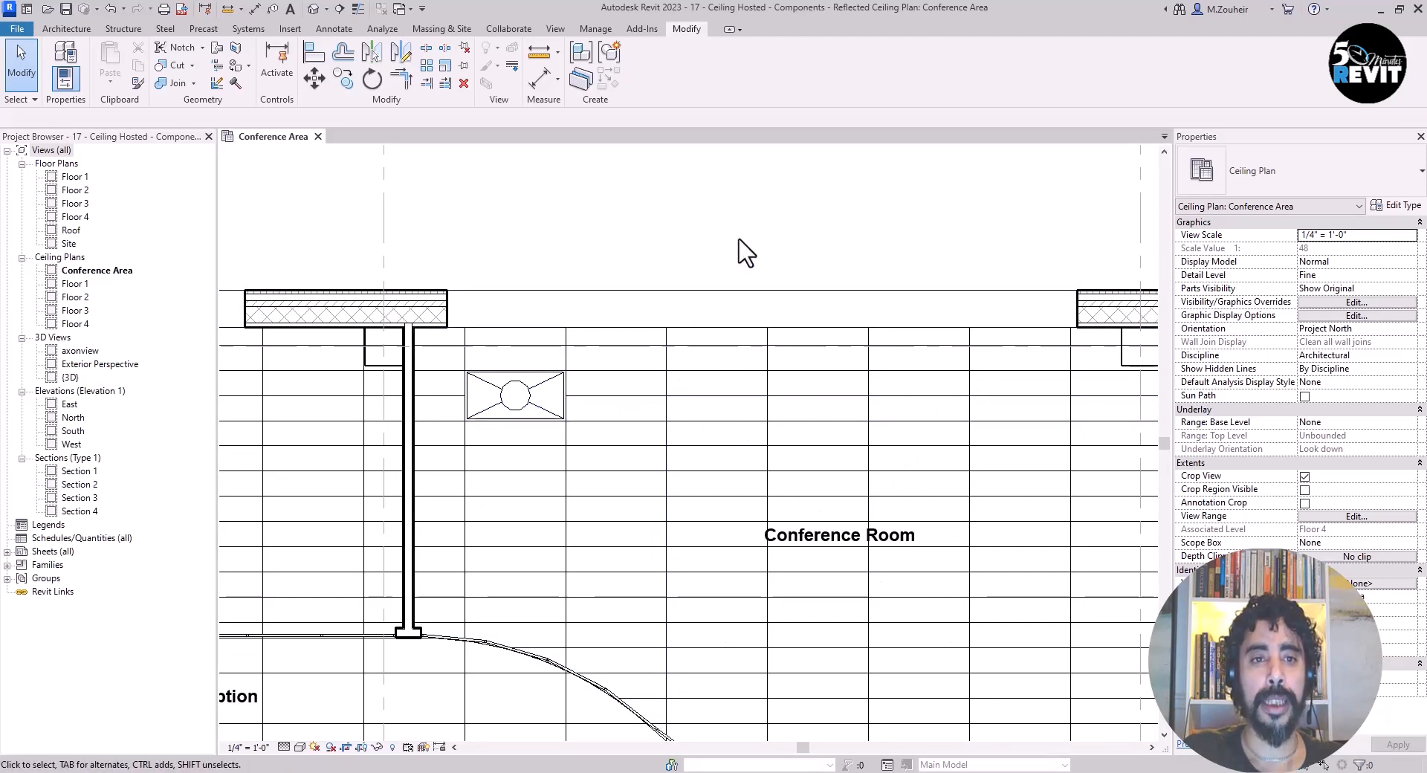
{"action": "mouse_move", "coordinate": [682, 223]}
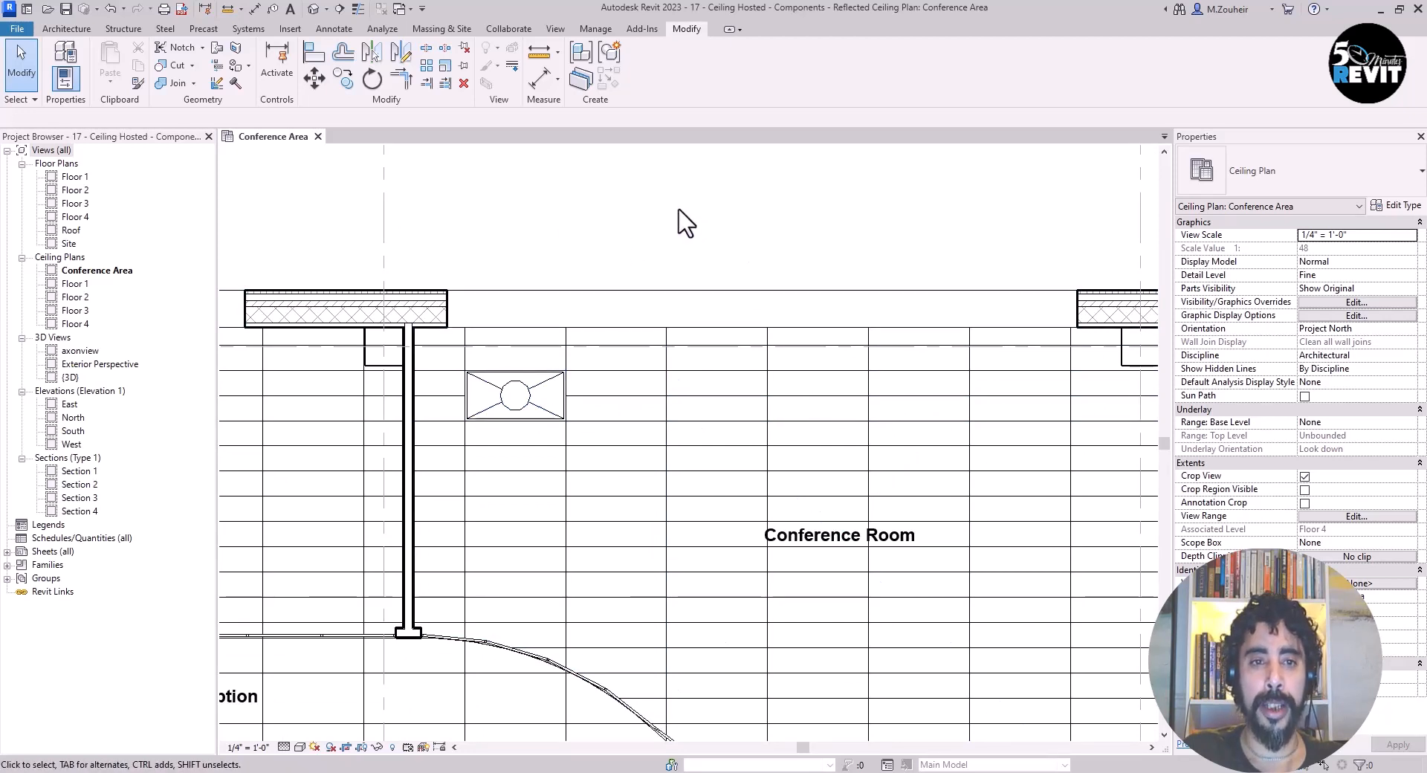
{"action": "left_click", "coordinate": [514, 395]}
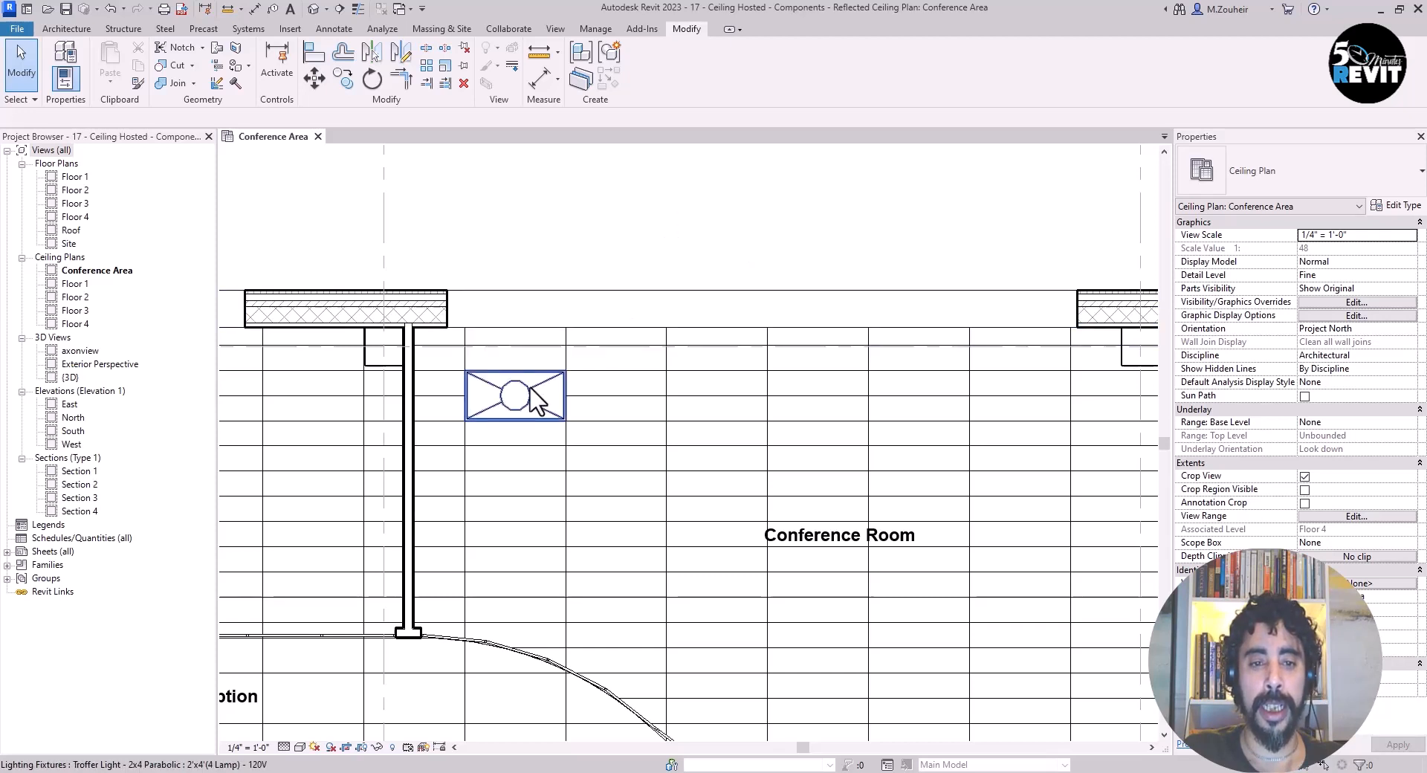
Linearly array the selected troffer with a count of 3 across the room
{"action": "left_click", "coordinate": [514, 397]}
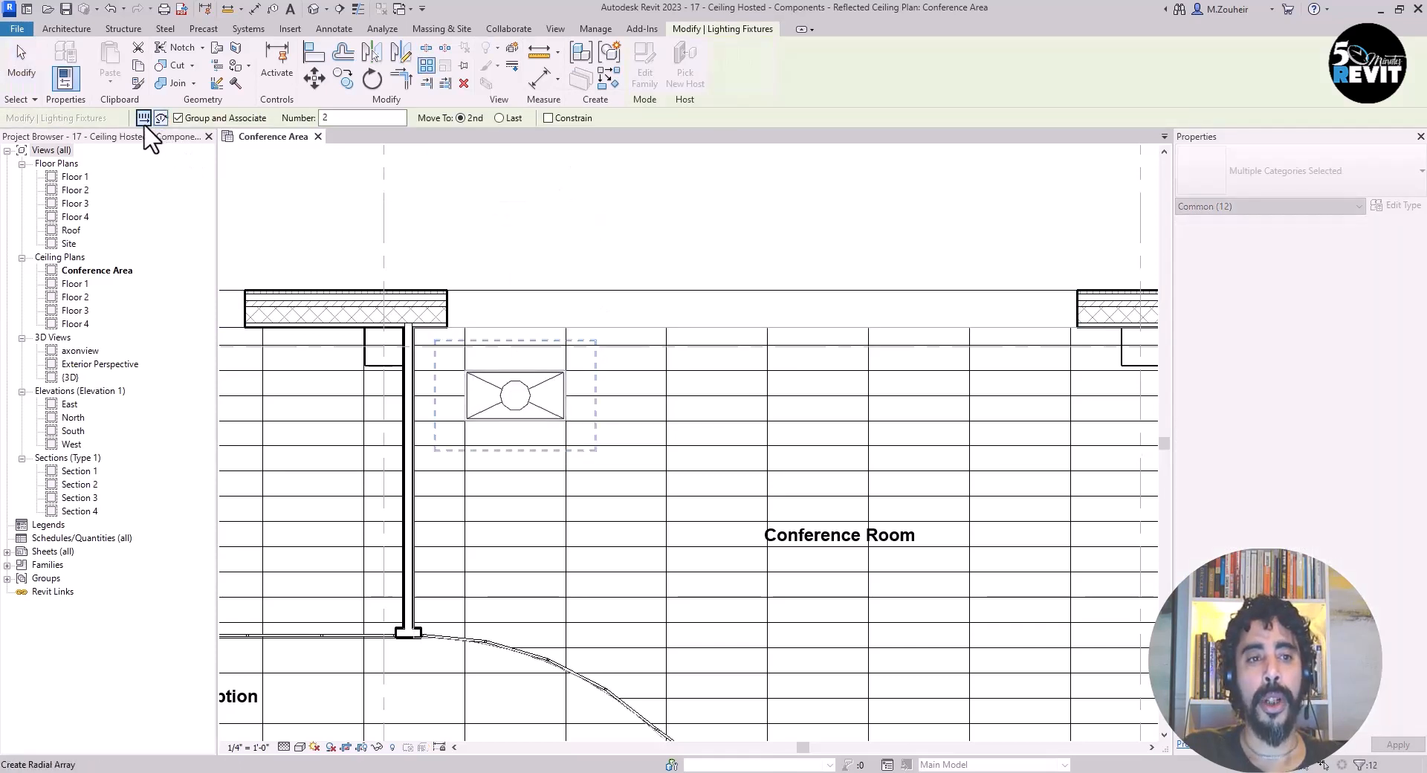
{"action": "left_click", "coordinate": [142, 117]}
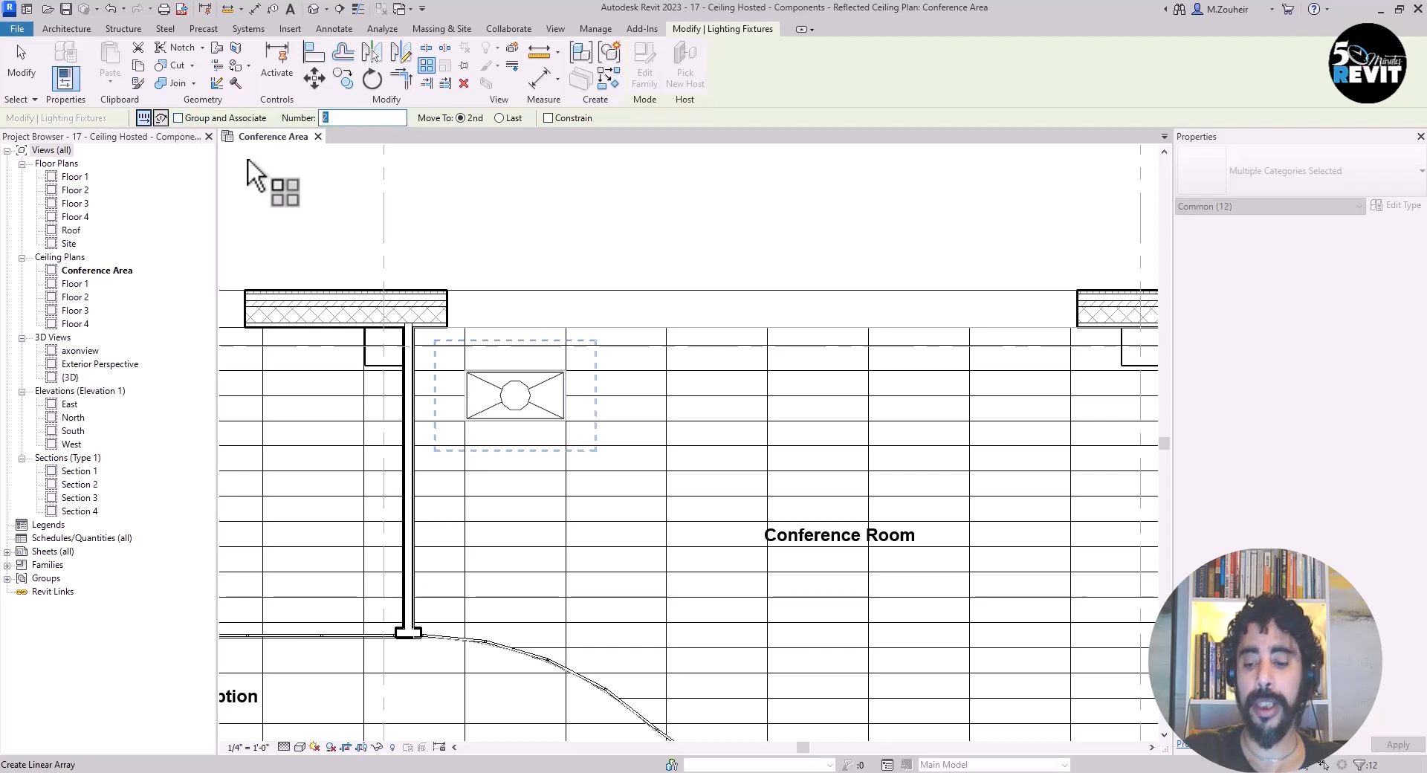
{"action": "type", "text": "3"}
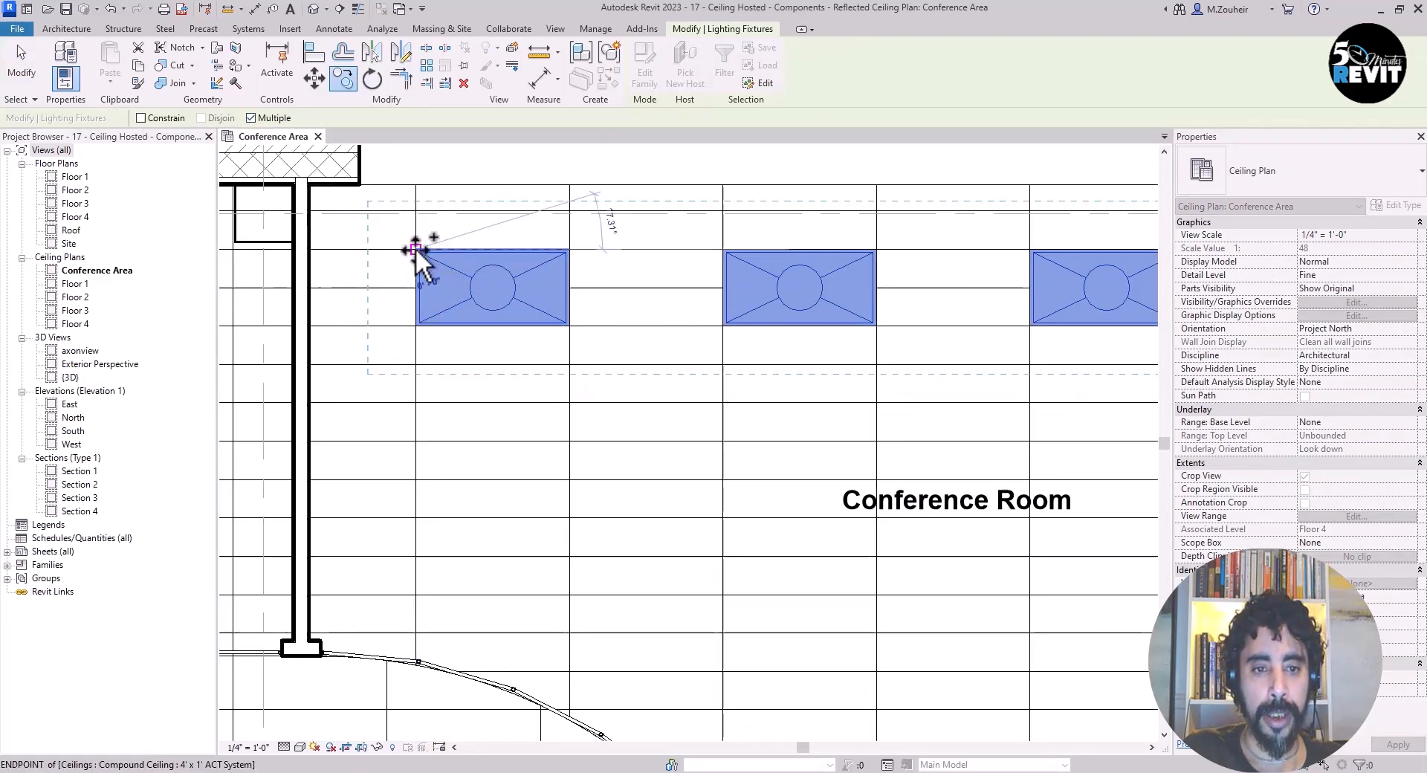
Copy the troffer row into further rows and delete the copy that cannot be hosted
{"action": "left_click_drag", "start_coordinate": [414, 248], "coordinate": [416, 499]}
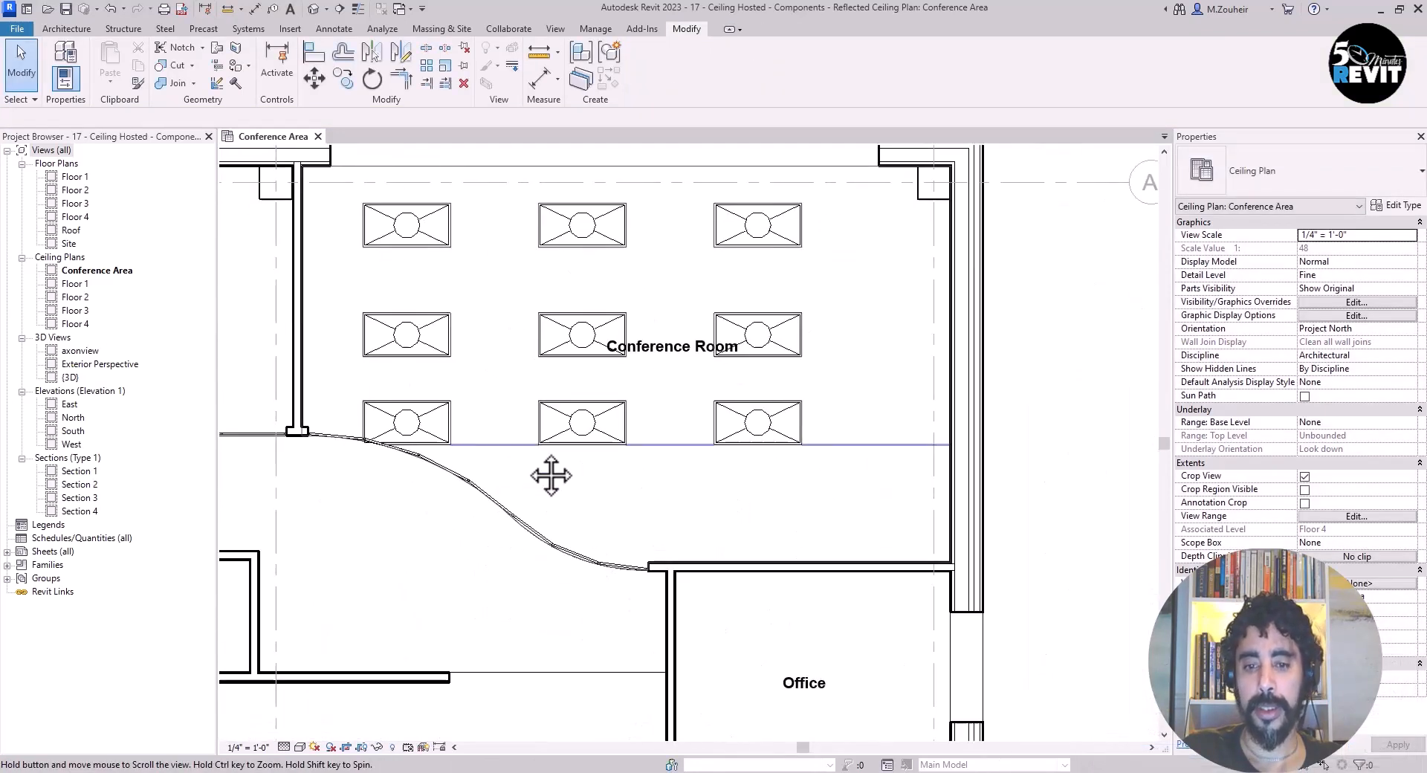
{"action": "left_click", "coordinate": [398, 369]}
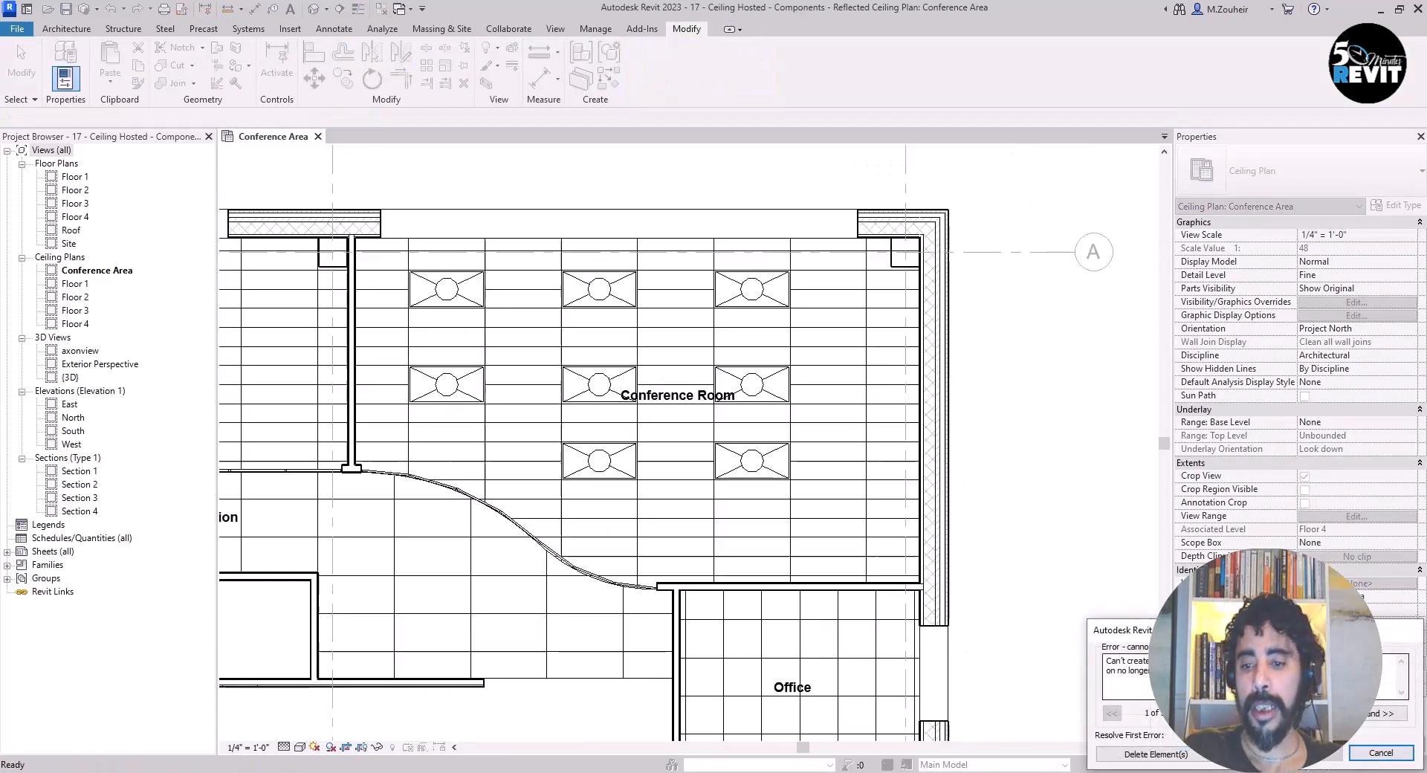
{"action": "left_click", "coordinate": [1379, 753]}
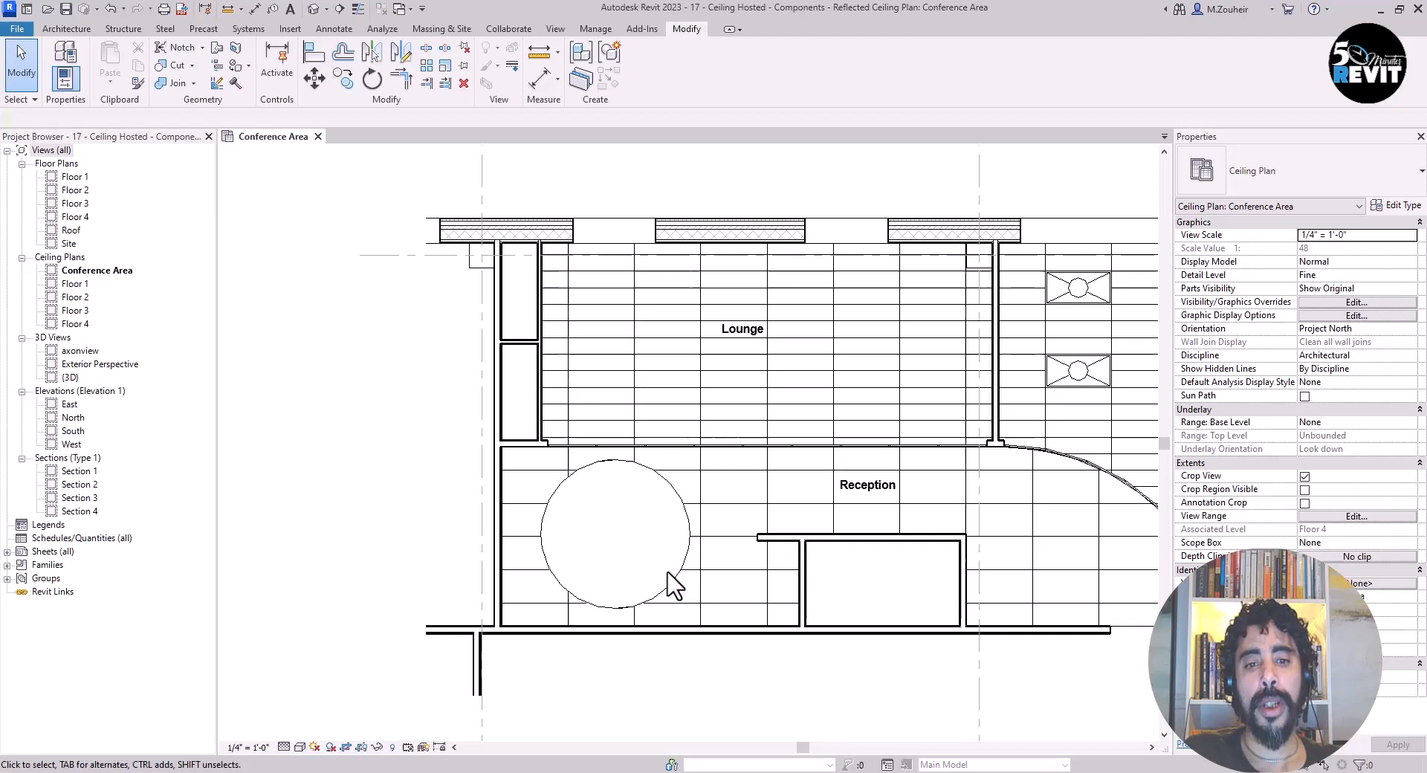
{"action": "mouse_move", "coordinate": [633, 541]}
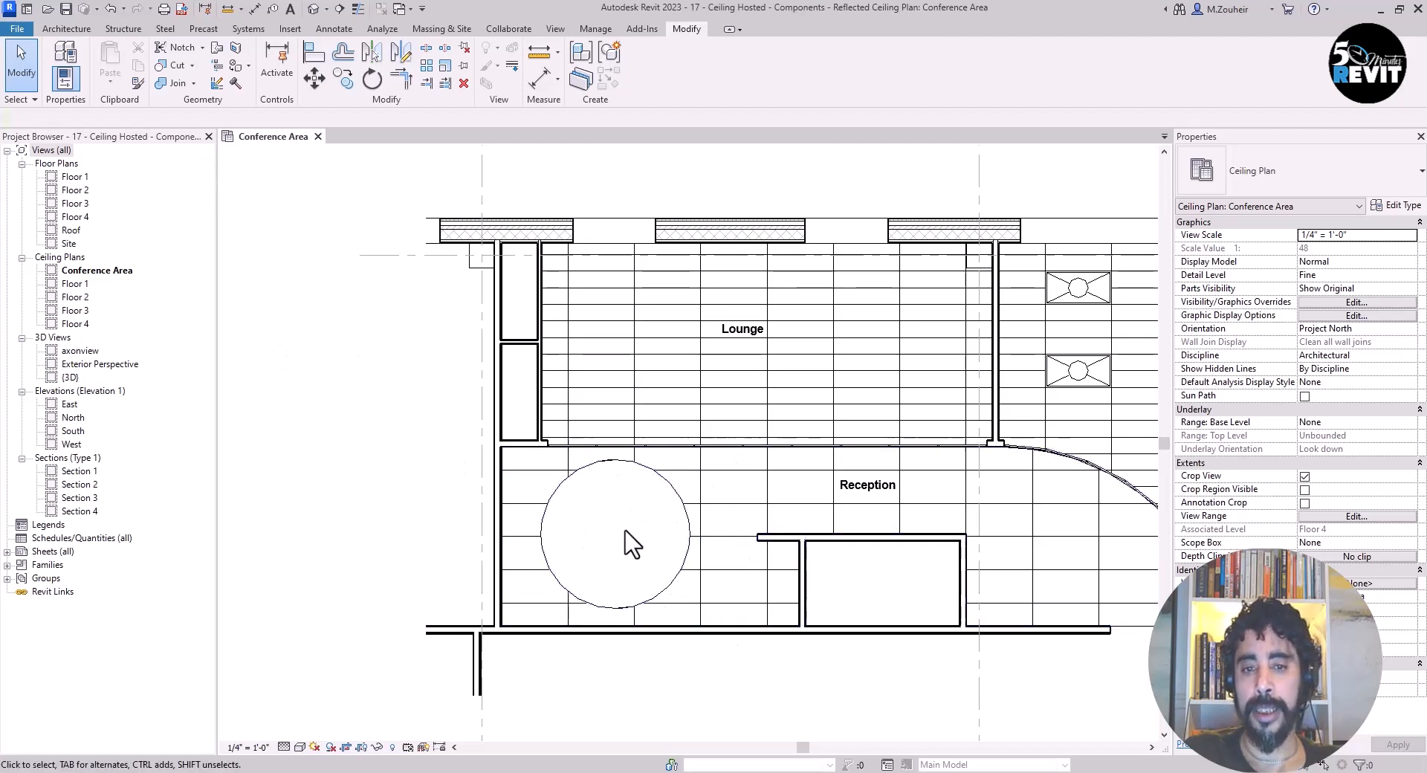
Start Component placement from the Architecture tab with the Art Glass LED pendant
{"action": "left_click", "coordinate": [65, 28]}
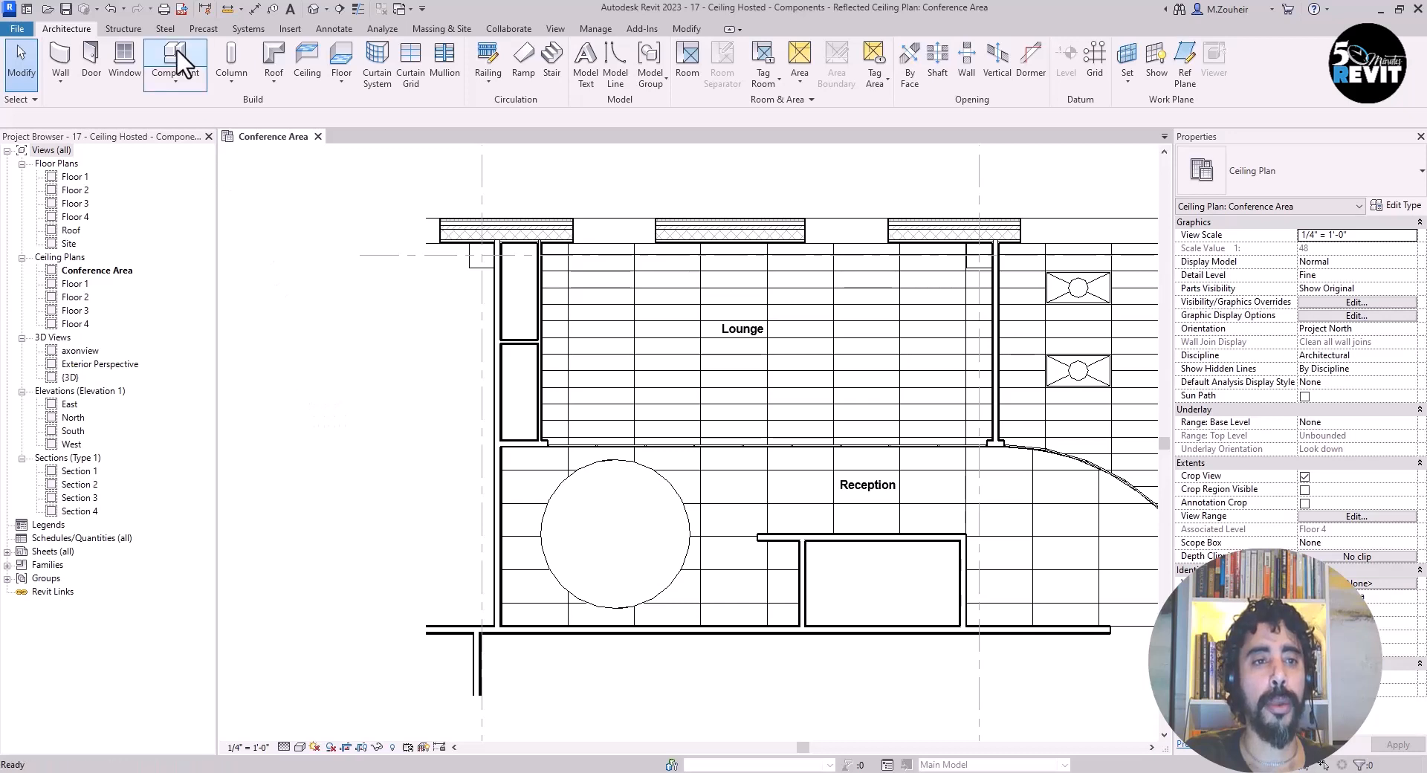
{"action": "left_click", "coordinate": [174, 64]}
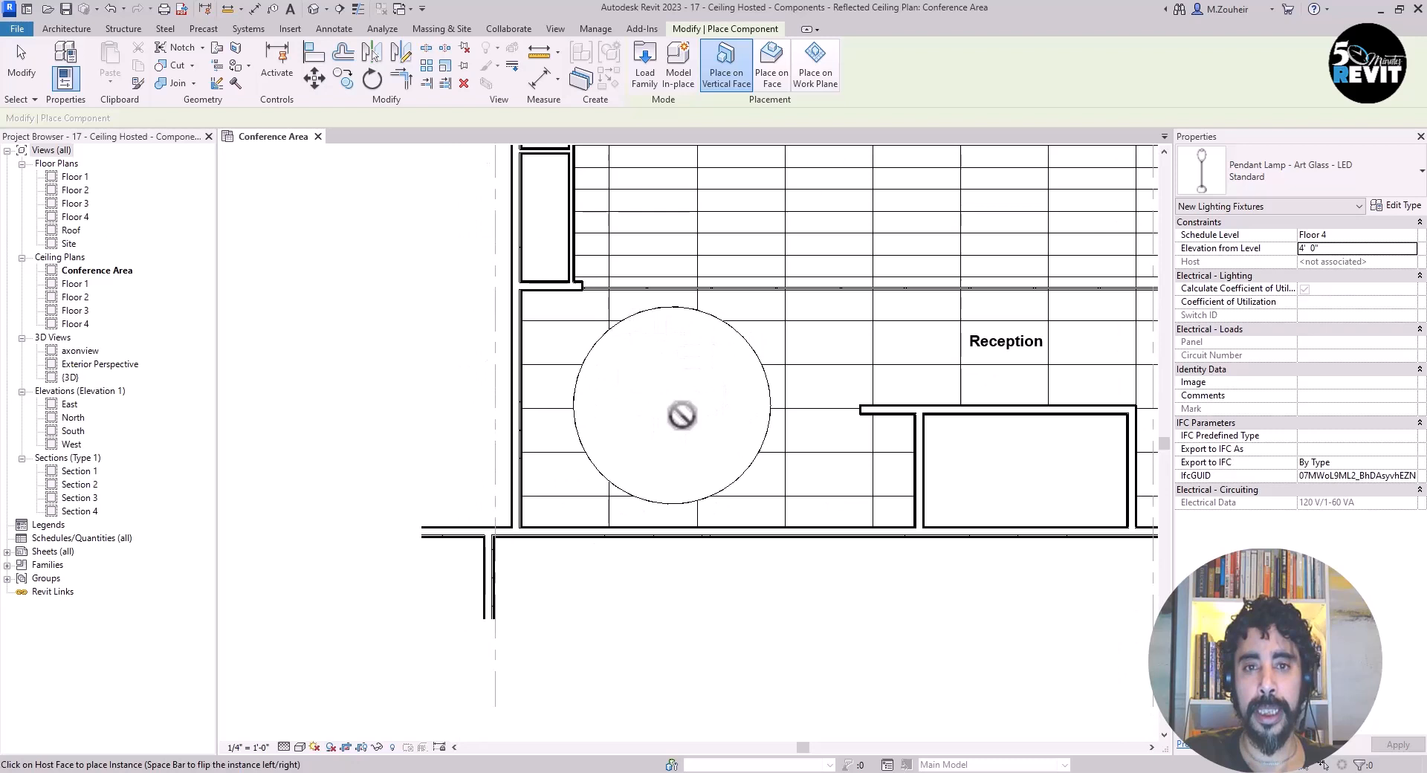
{"action": "mouse_move", "coordinate": [745, 111]}
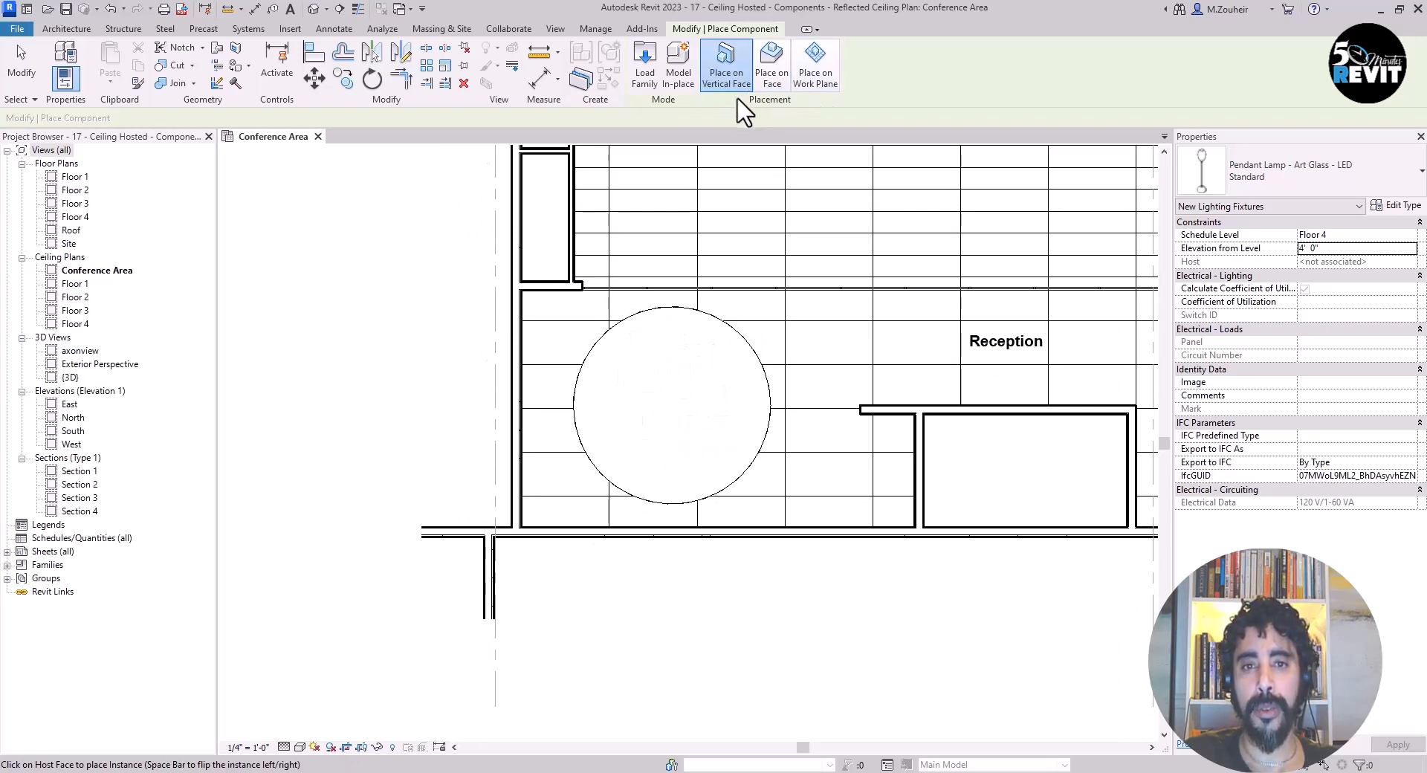
{"action": "mouse_move", "coordinate": [896, 82]}
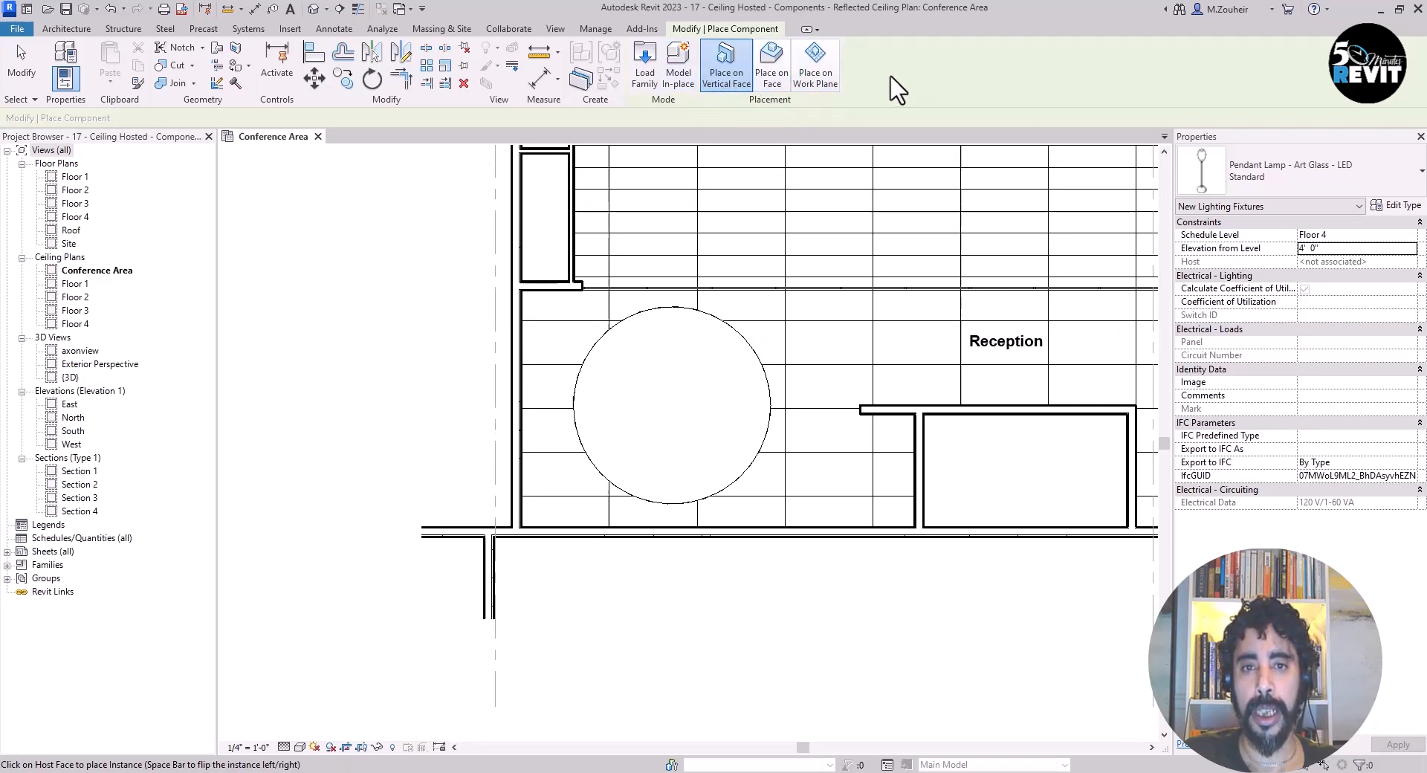
{"action": "mouse_move", "coordinate": [846, 123]}
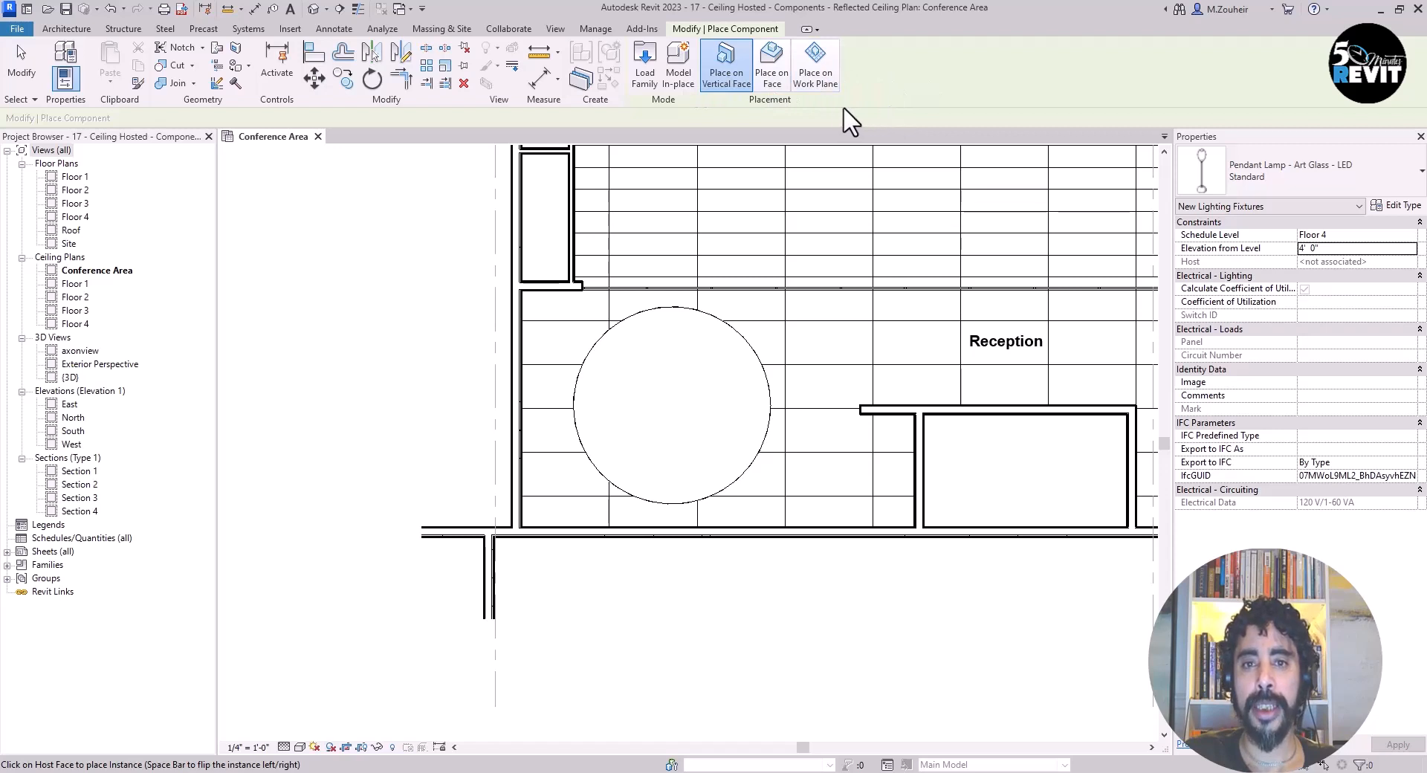
Switch pendant placement to Place on Face over the circular ceiling
{"action": "left_click", "coordinate": [815, 64]}
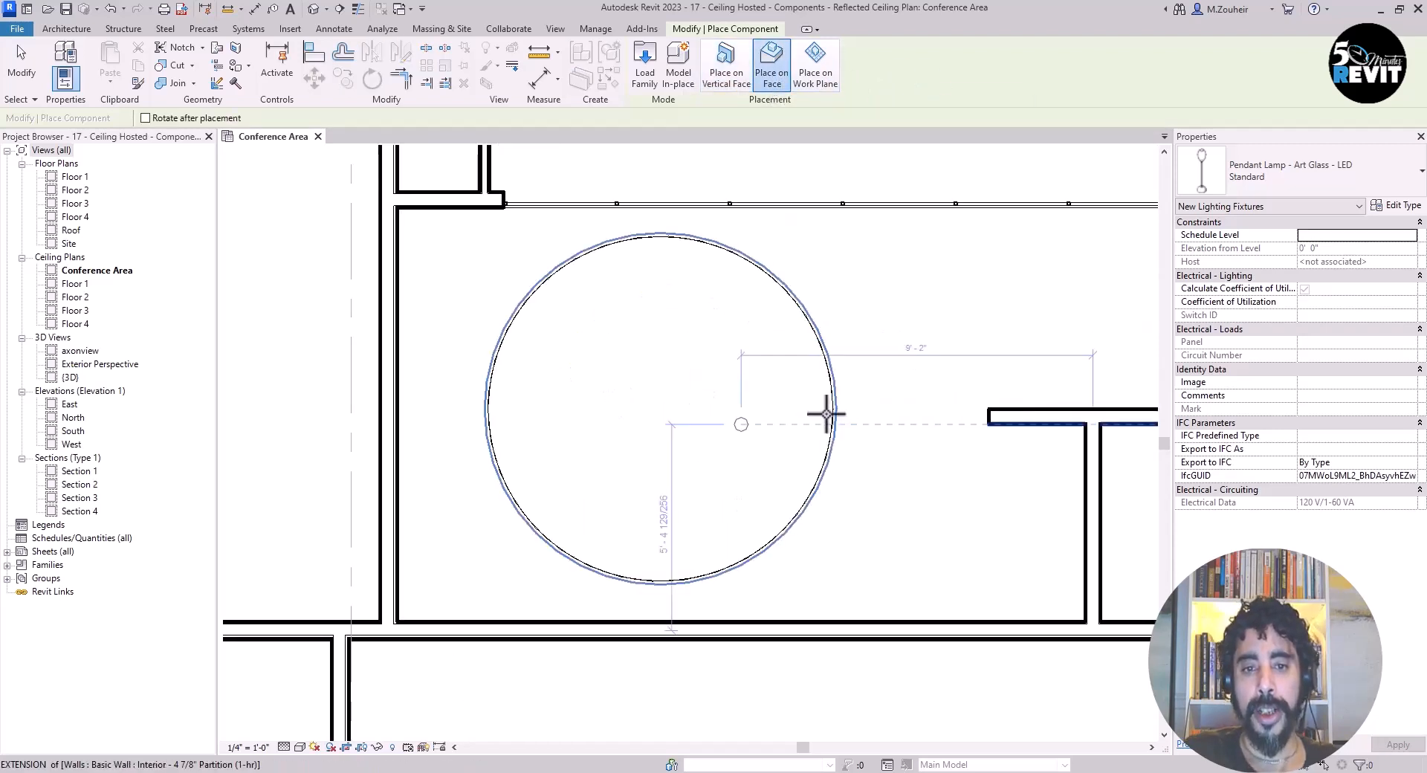
{"action": "mouse_move", "coordinate": [677, 380]}
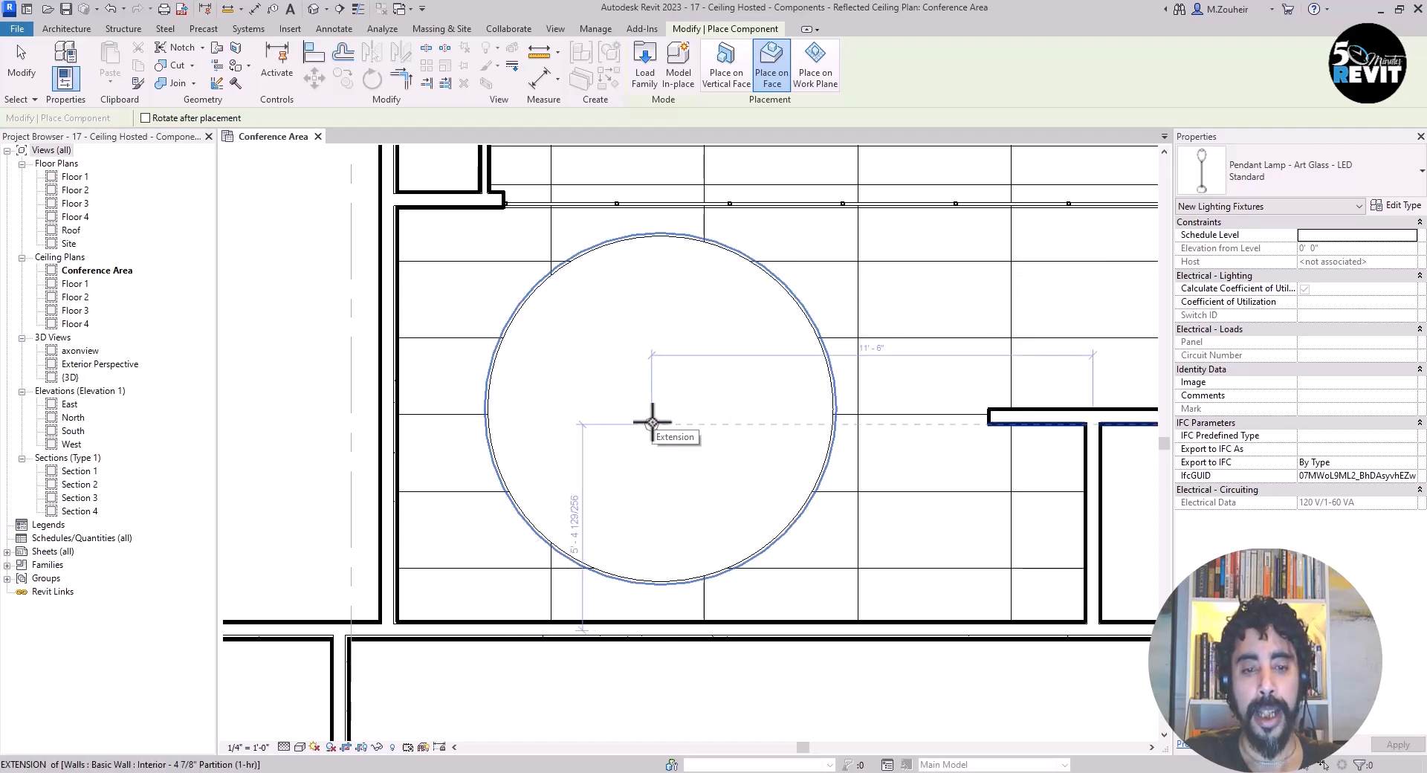
{"action": "mouse_move", "coordinate": [785, 316]}
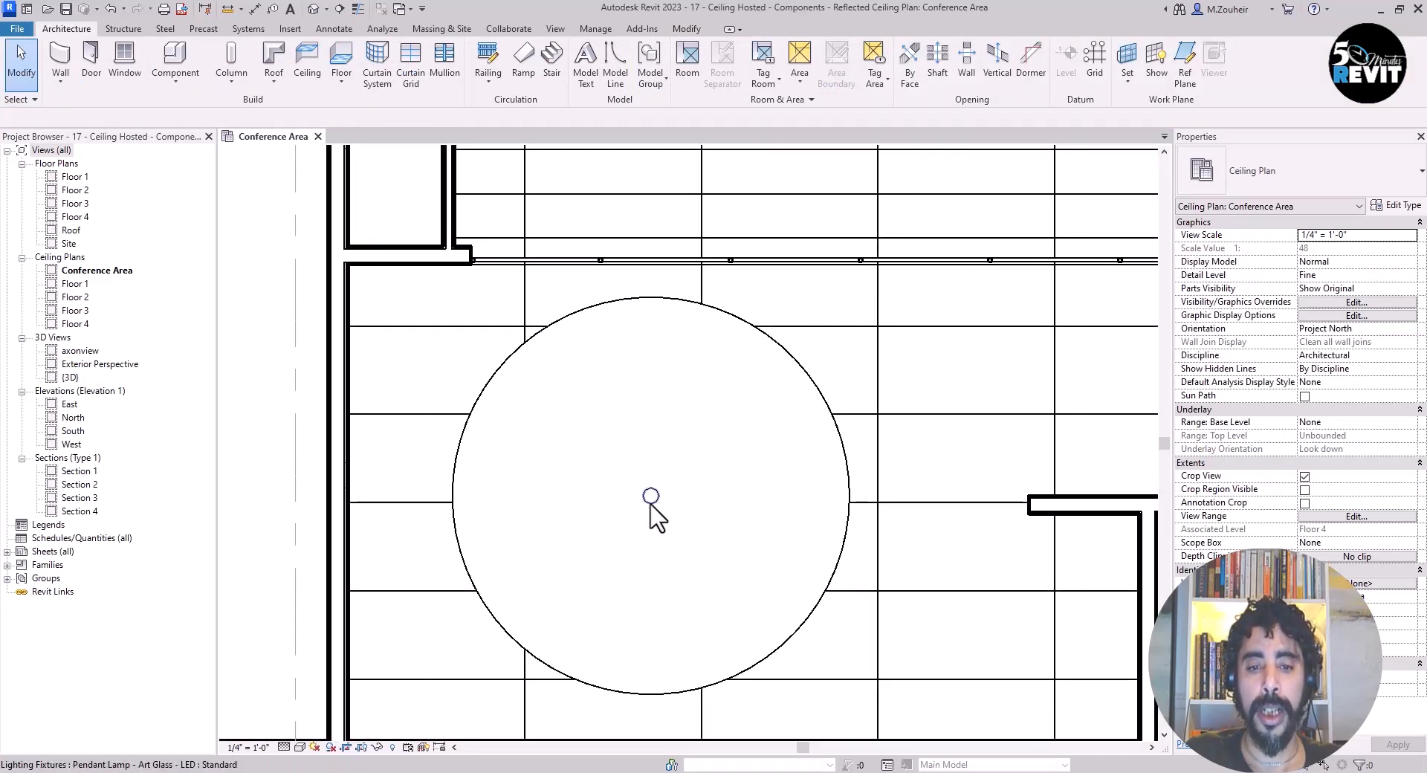
Copy the central pendant upward and set its temporary dimension to 2
{"action": "left_click", "coordinate": [649, 495]}
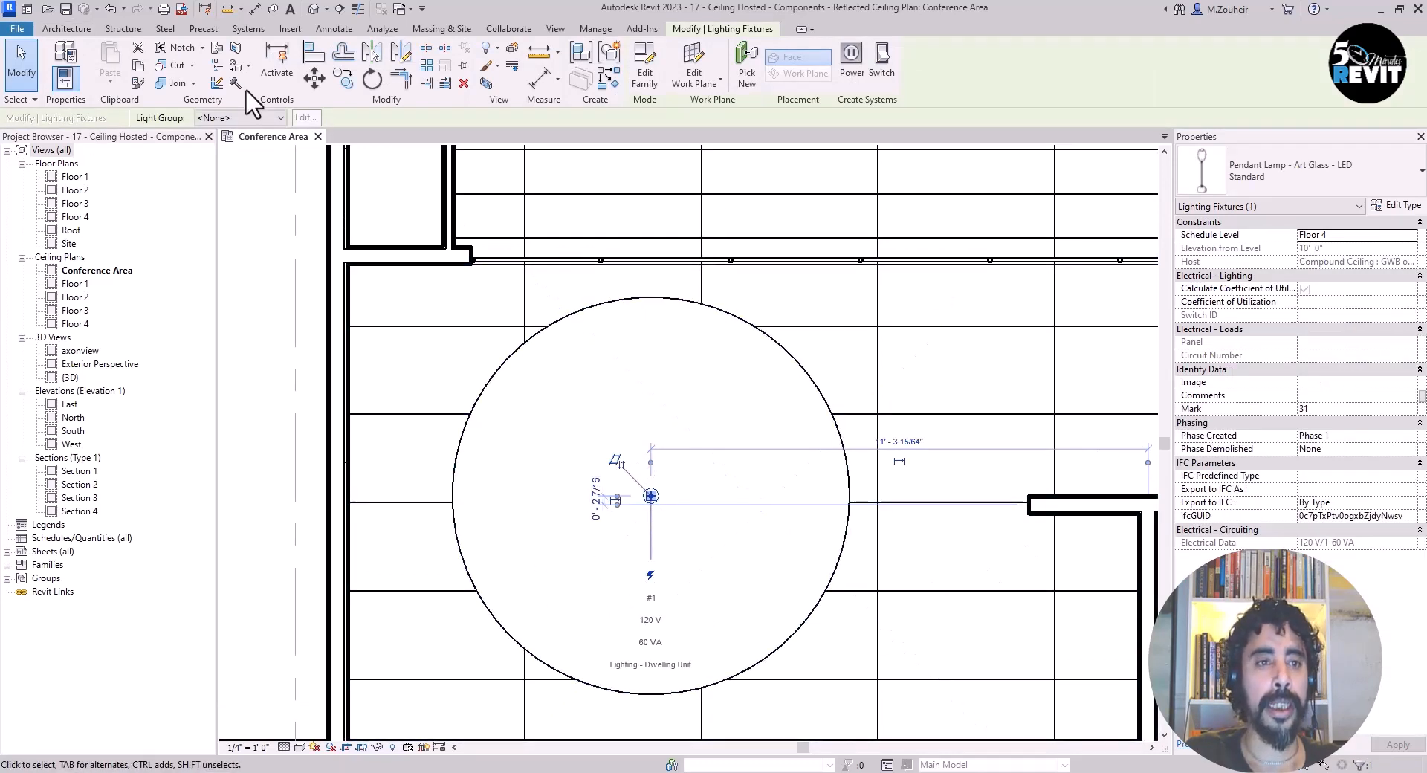
{"action": "mouse_move", "coordinate": [409, 304]}
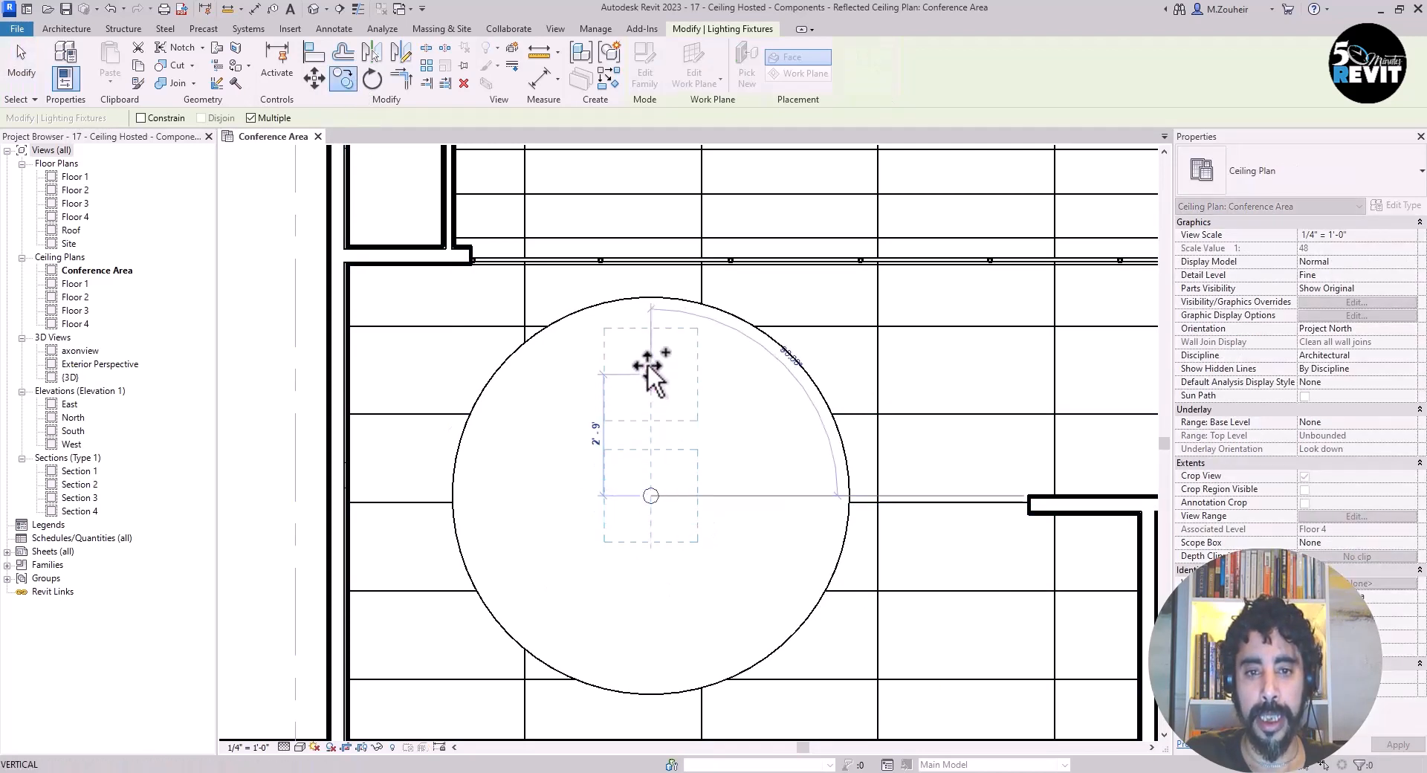
{"action": "left_click_drag", "start_coordinate": [651, 373], "coordinate": [651, 328]}
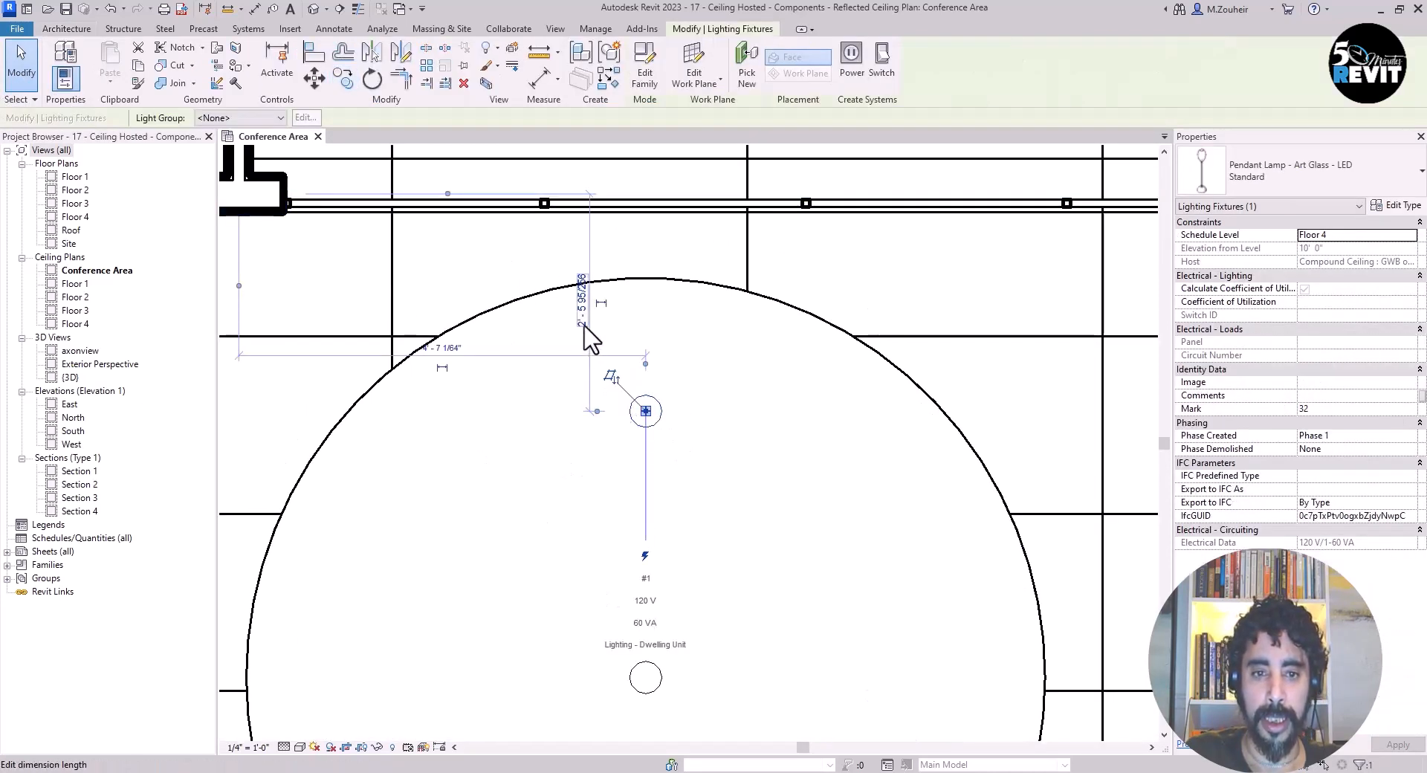
{"action": "left_click", "coordinate": [584, 303]}
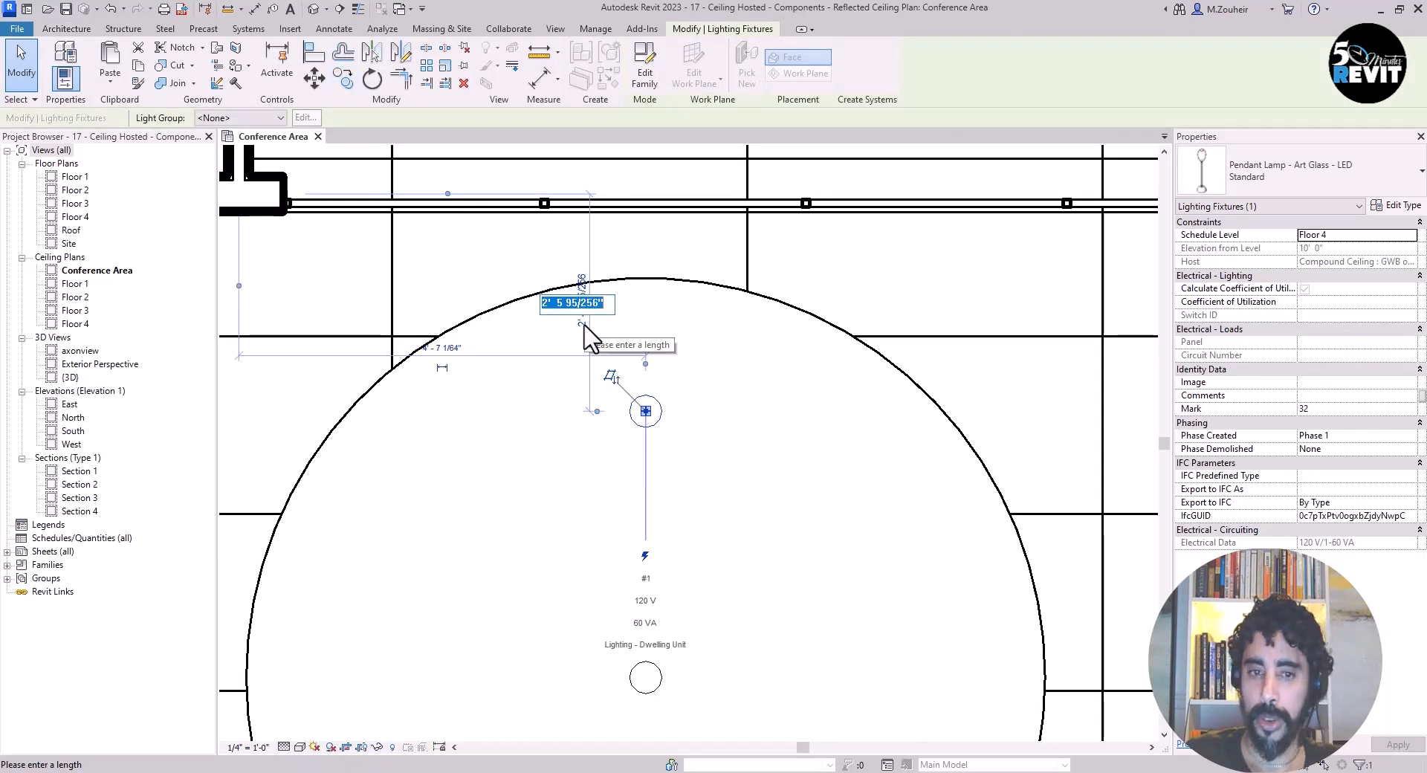
{"action": "type", "text": "2"}
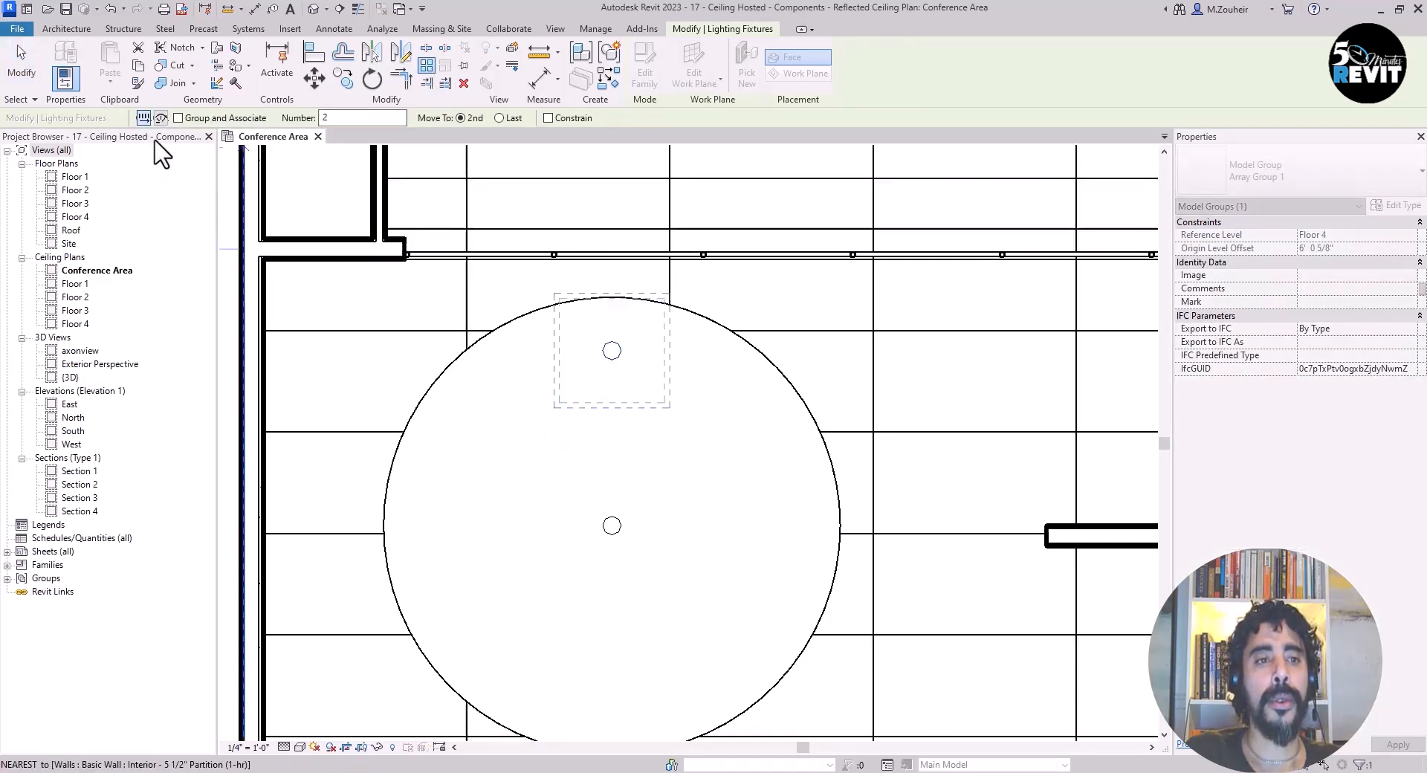
Set up a radial array of the upper pendant with 8 lamps
{"action": "left_click", "coordinate": [159, 118]}
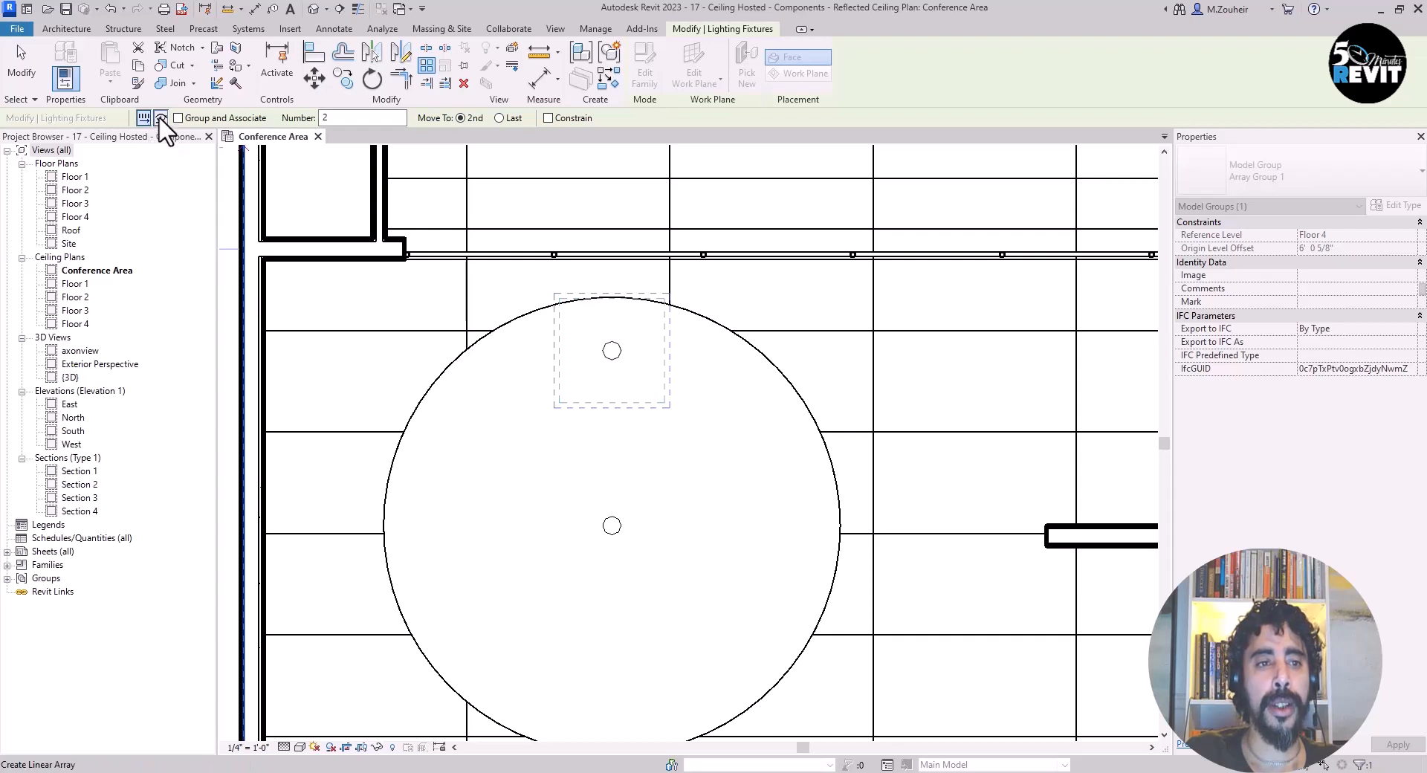
{"action": "left_click", "coordinate": [161, 118]}
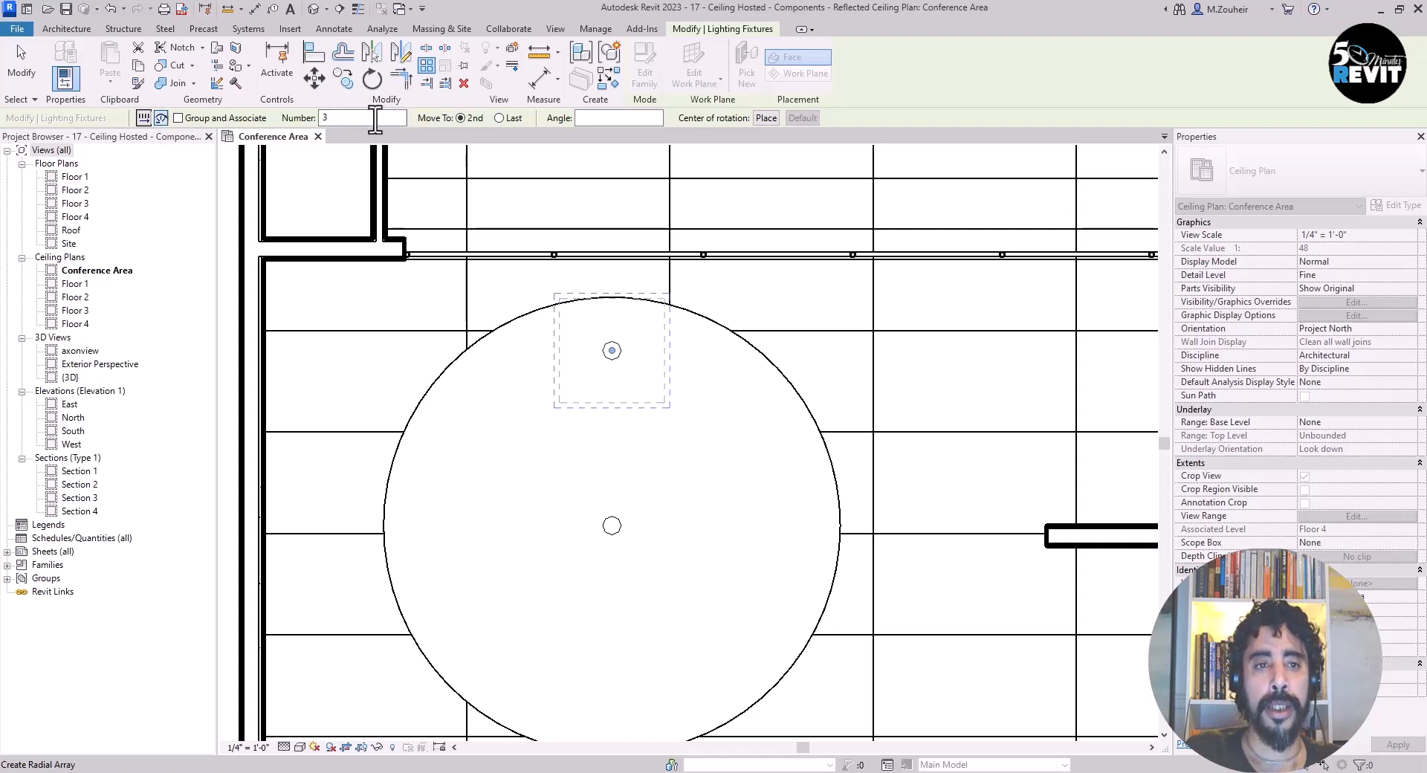
{"action": "left_click", "coordinate": [361, 118]}
{"action": "type", "text": "8"}
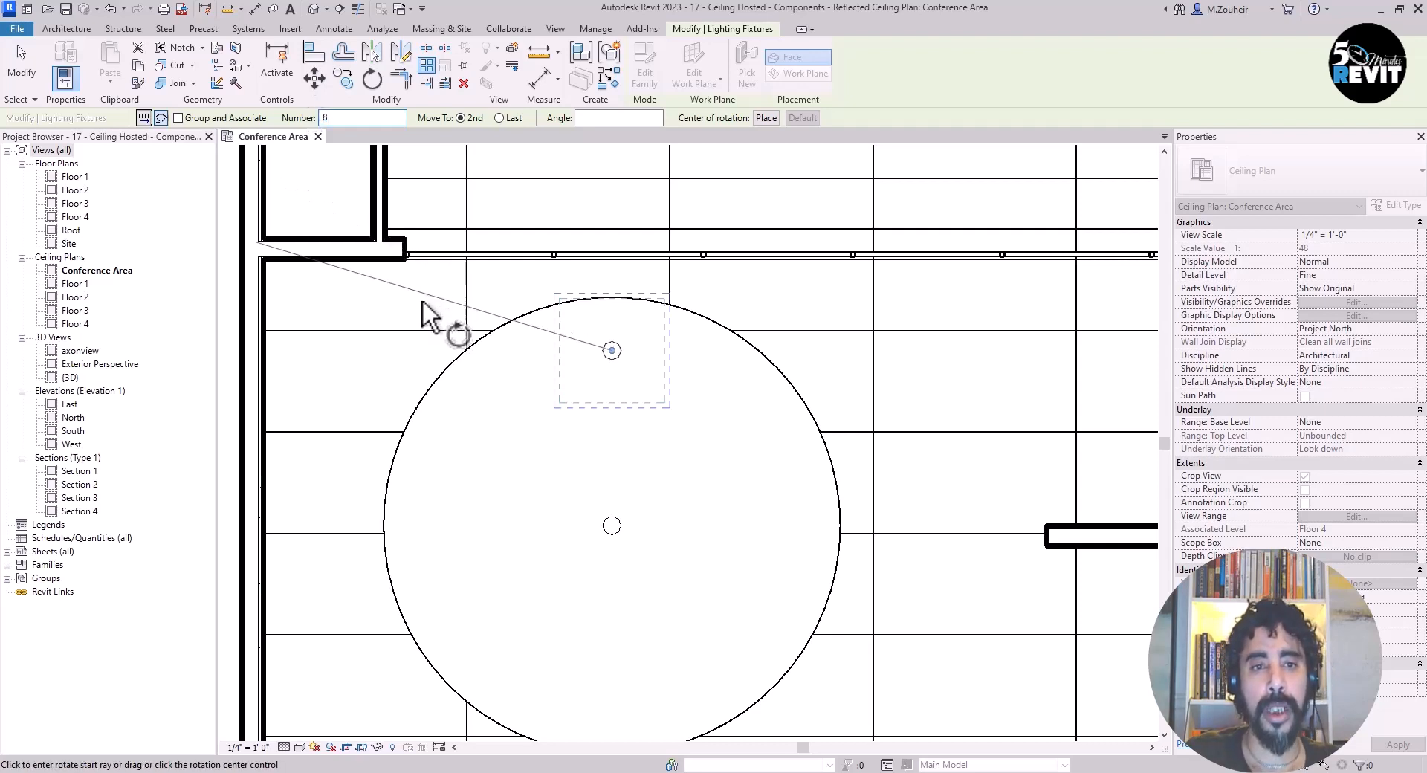
{"action": "mouse_move", "coordinate": [624, 482]}
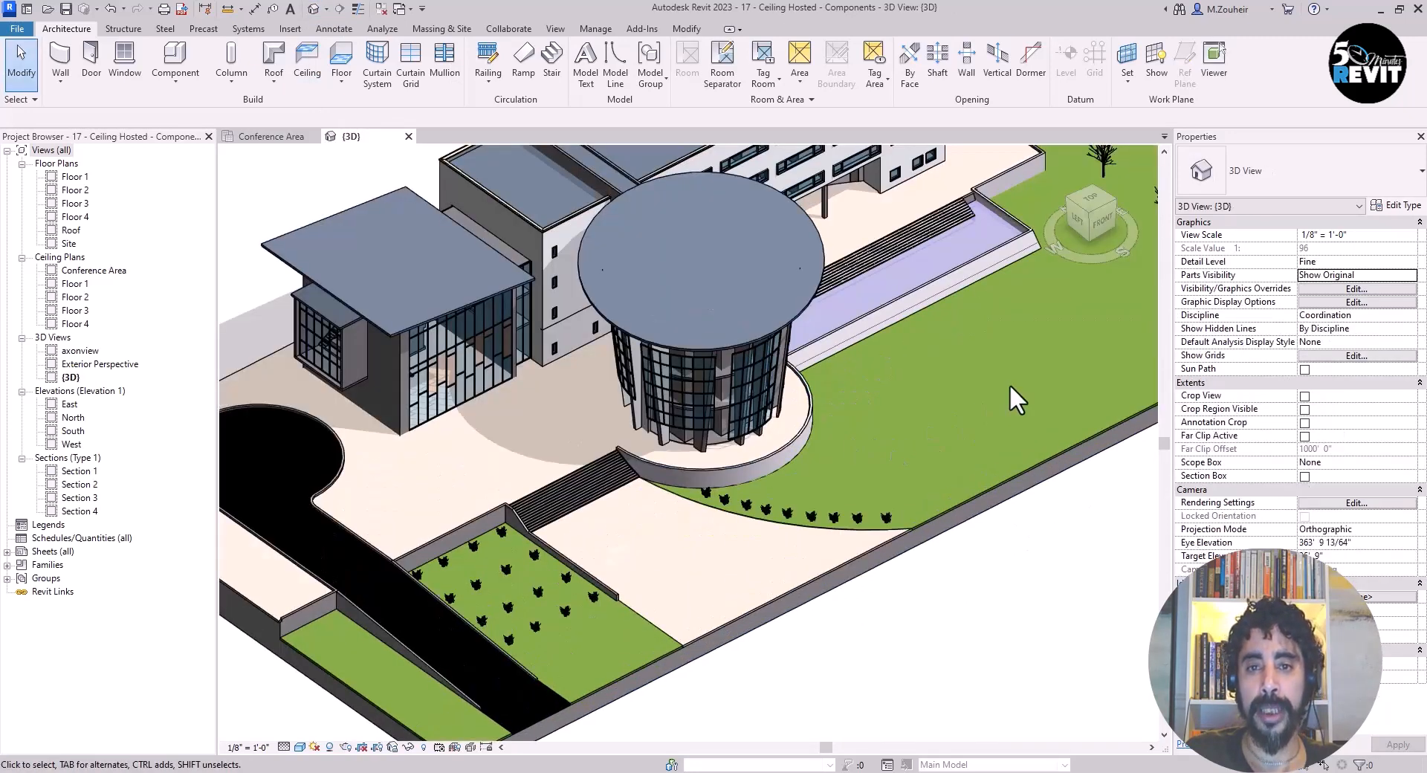
Orbit toward the conference wing and set the 3D view's Scope Box to Conference Rooms
{"action": "left_click_drag", "start_coordinate": [1015, 401], "coordinate": [896, 692]}
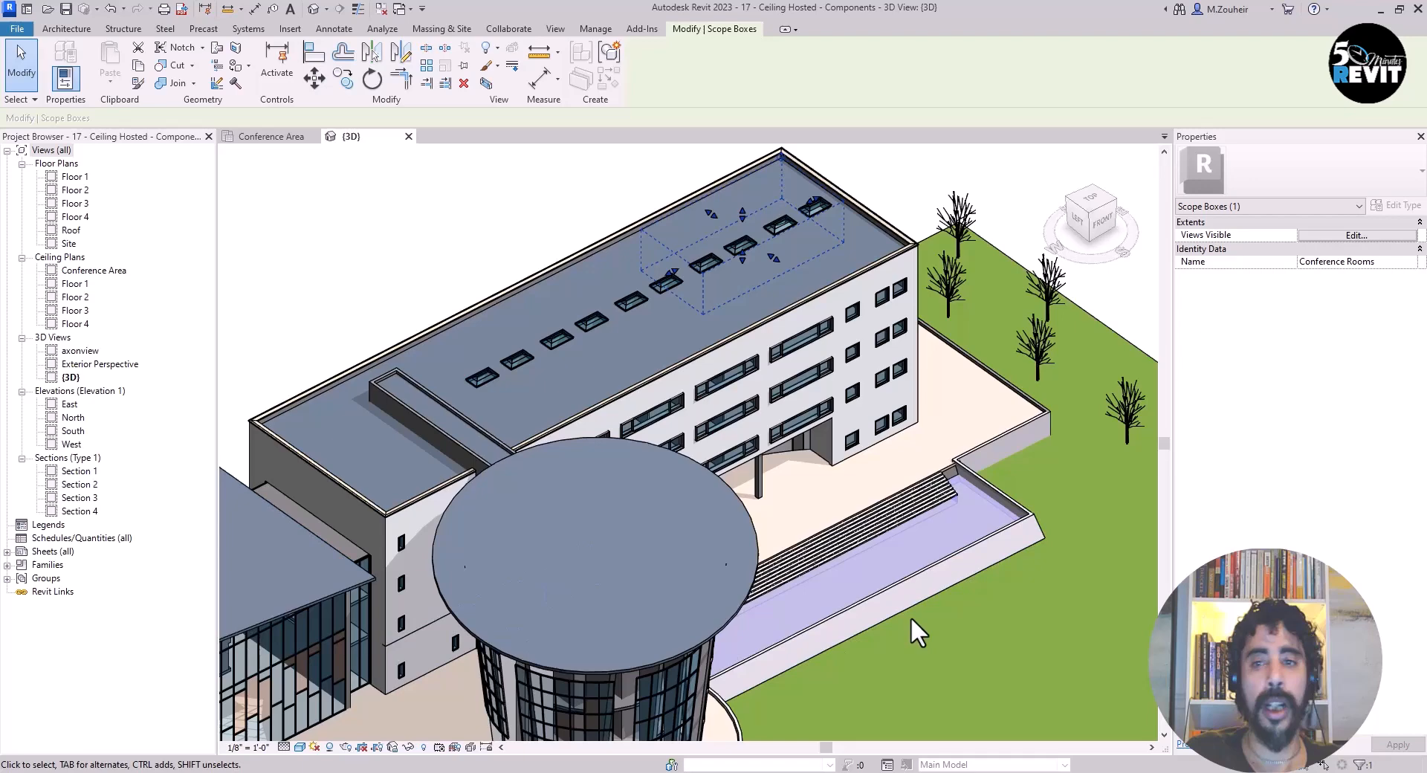
{"action": "mouse_move", "coordinate": [350, 369]}
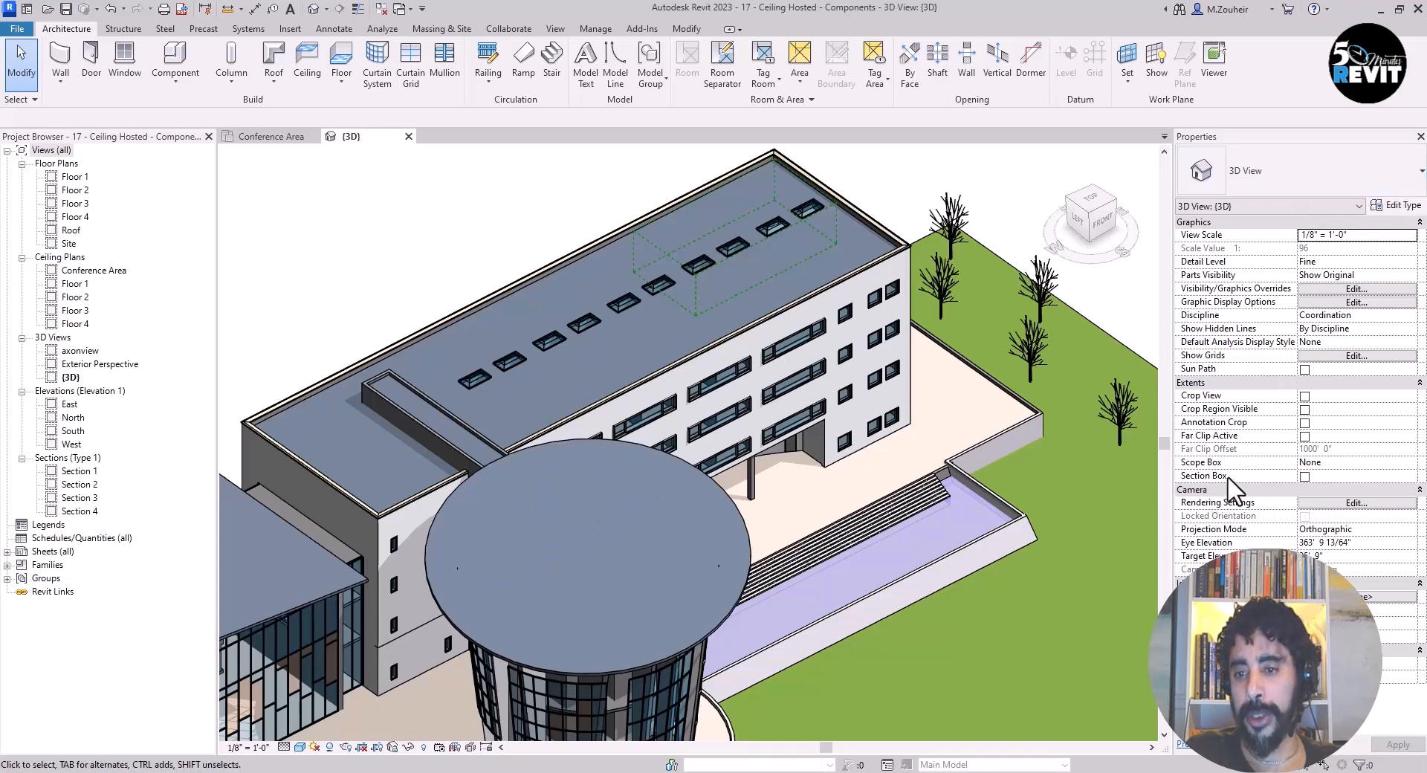
{"action": "left_click", "coordinate": [1355, 462]}
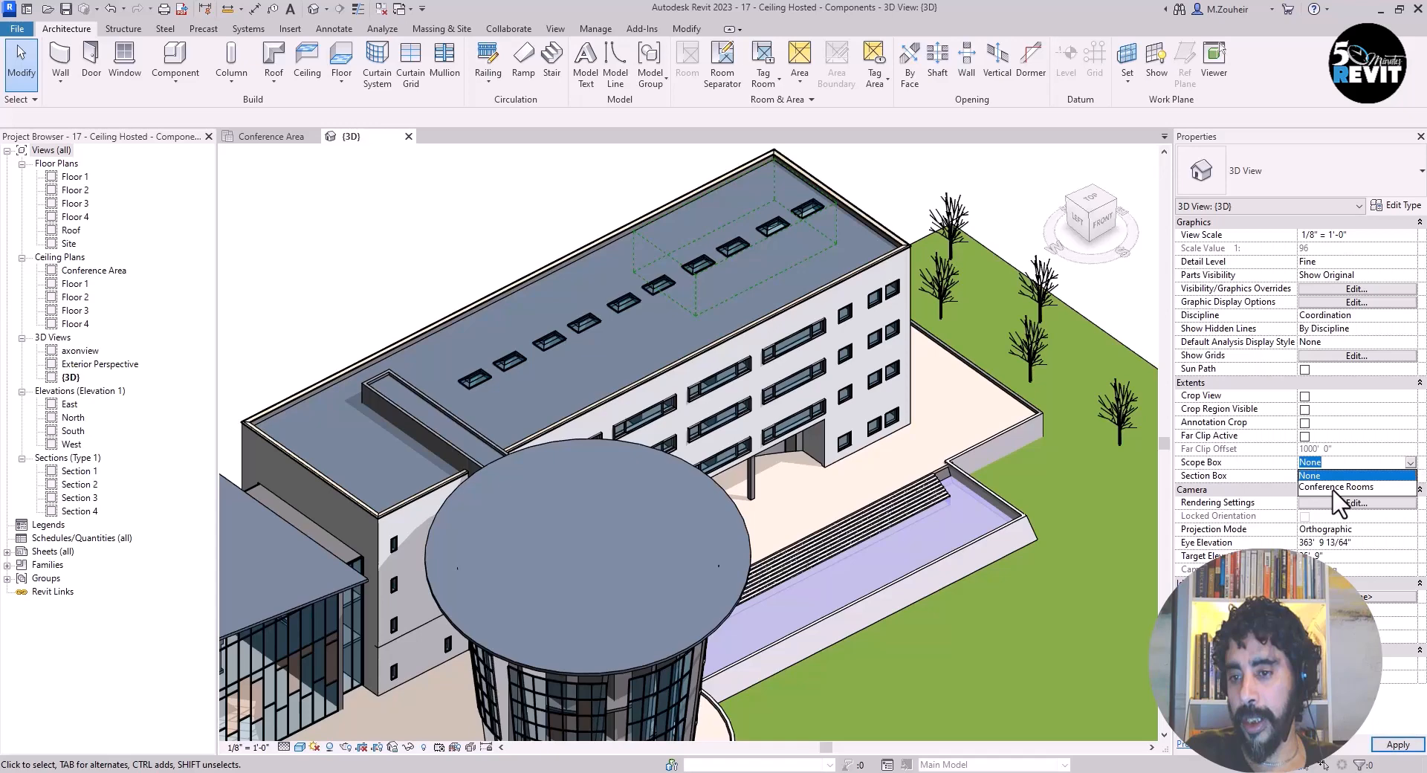
{"action": "left_click", "coordinate": [1333, 489]}
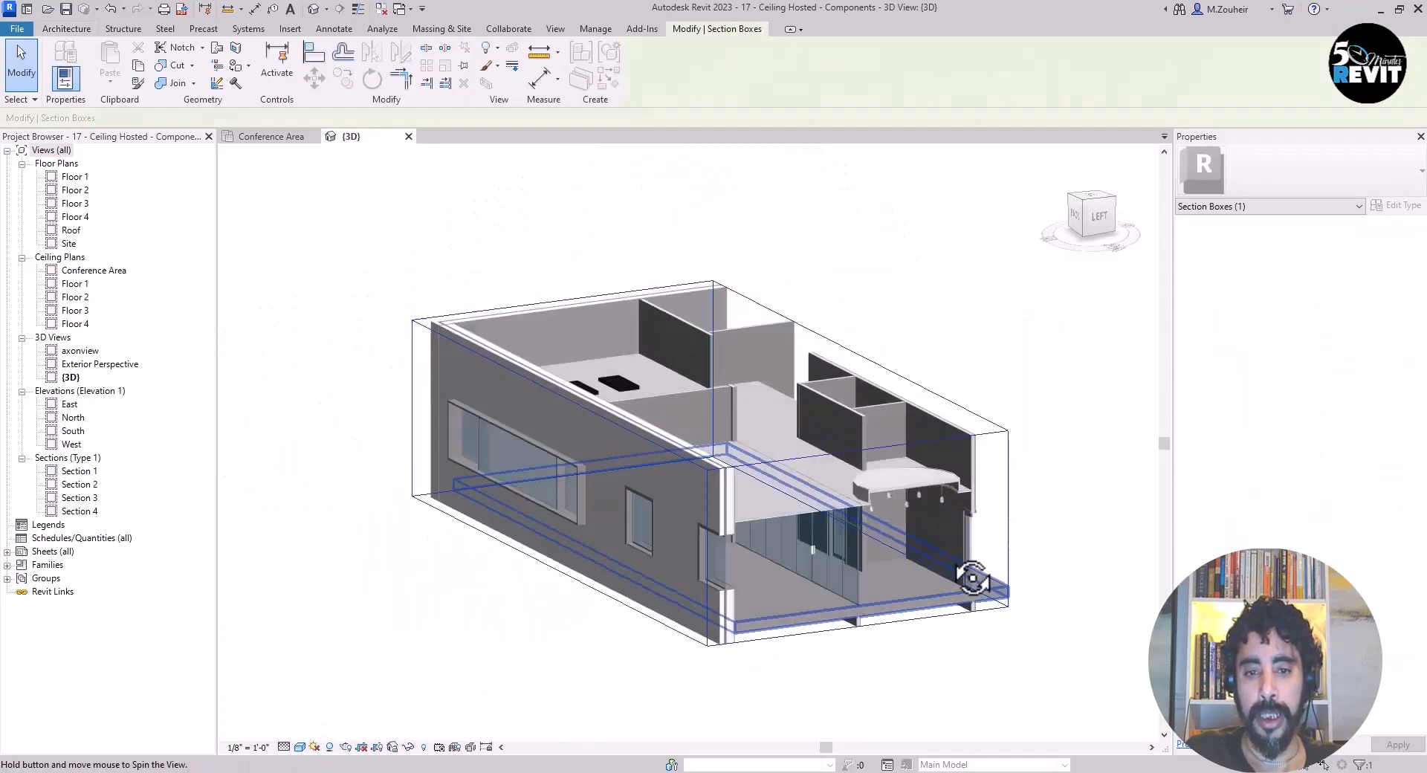
Set the ACT ceiling's height offset to 10, then 9, checking the troffers follow
{"action": "left_click_drag", "start_coordinate": [973, 578], "coordinate": [696, 710]}
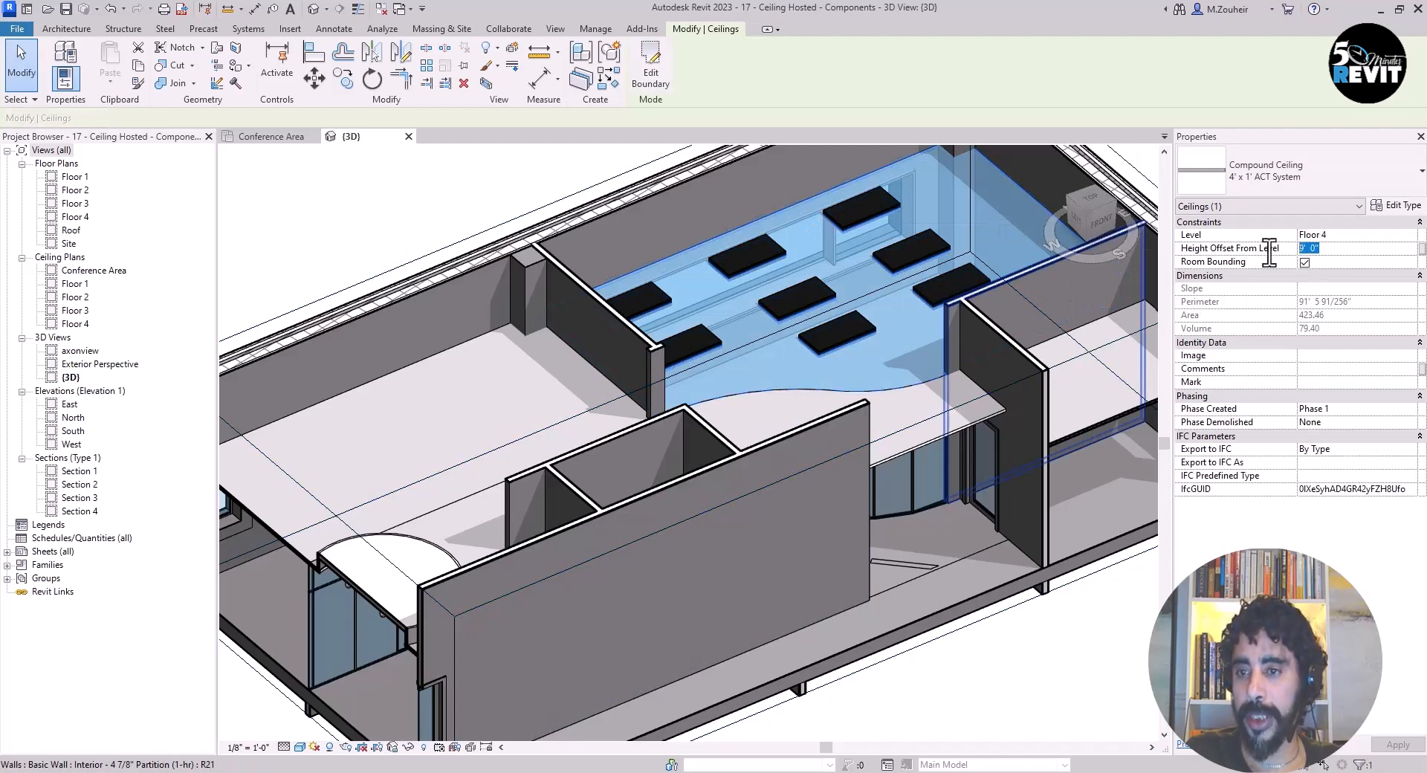
{"action": "type", "text": "10"}
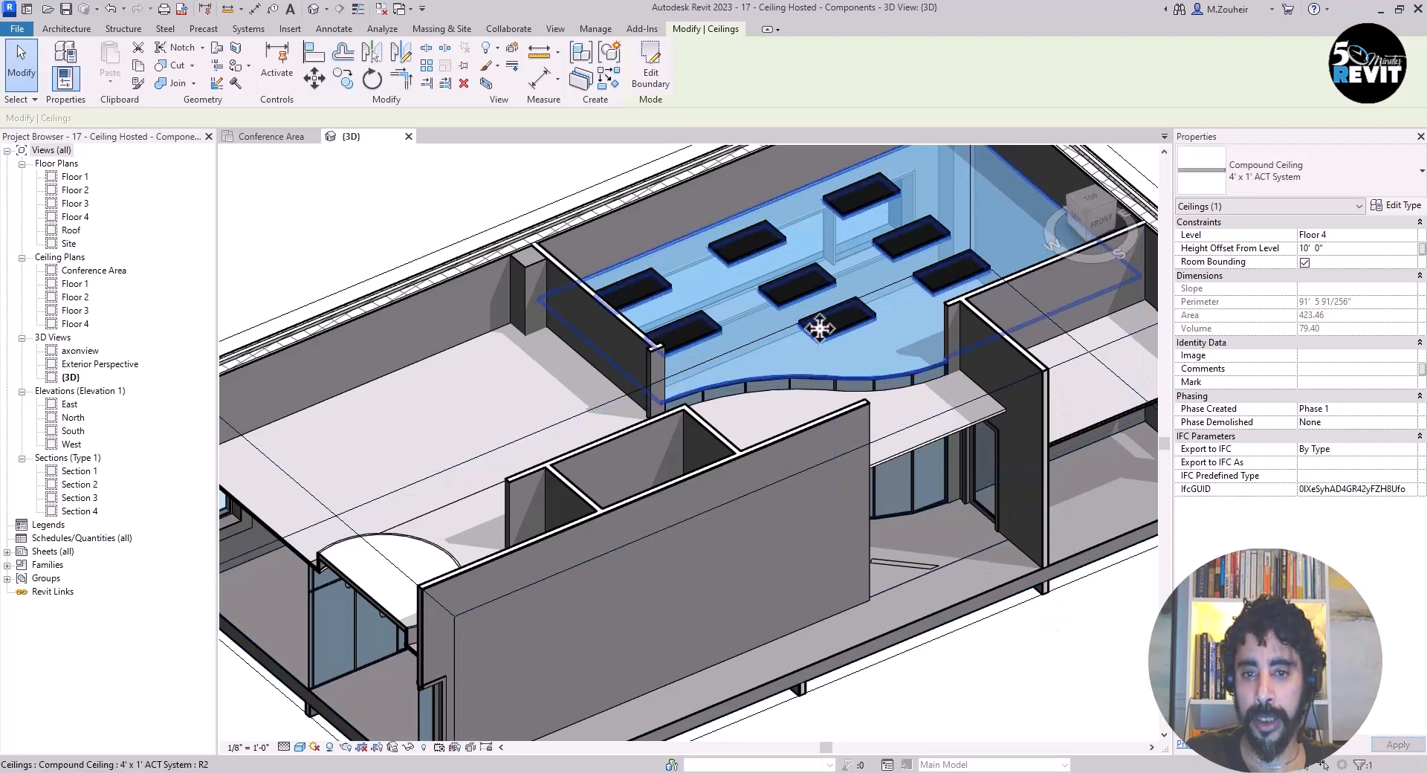
{"action": "left_click_drag", "start_coordinate": [819, 328], "coordinate": [778, 500]}
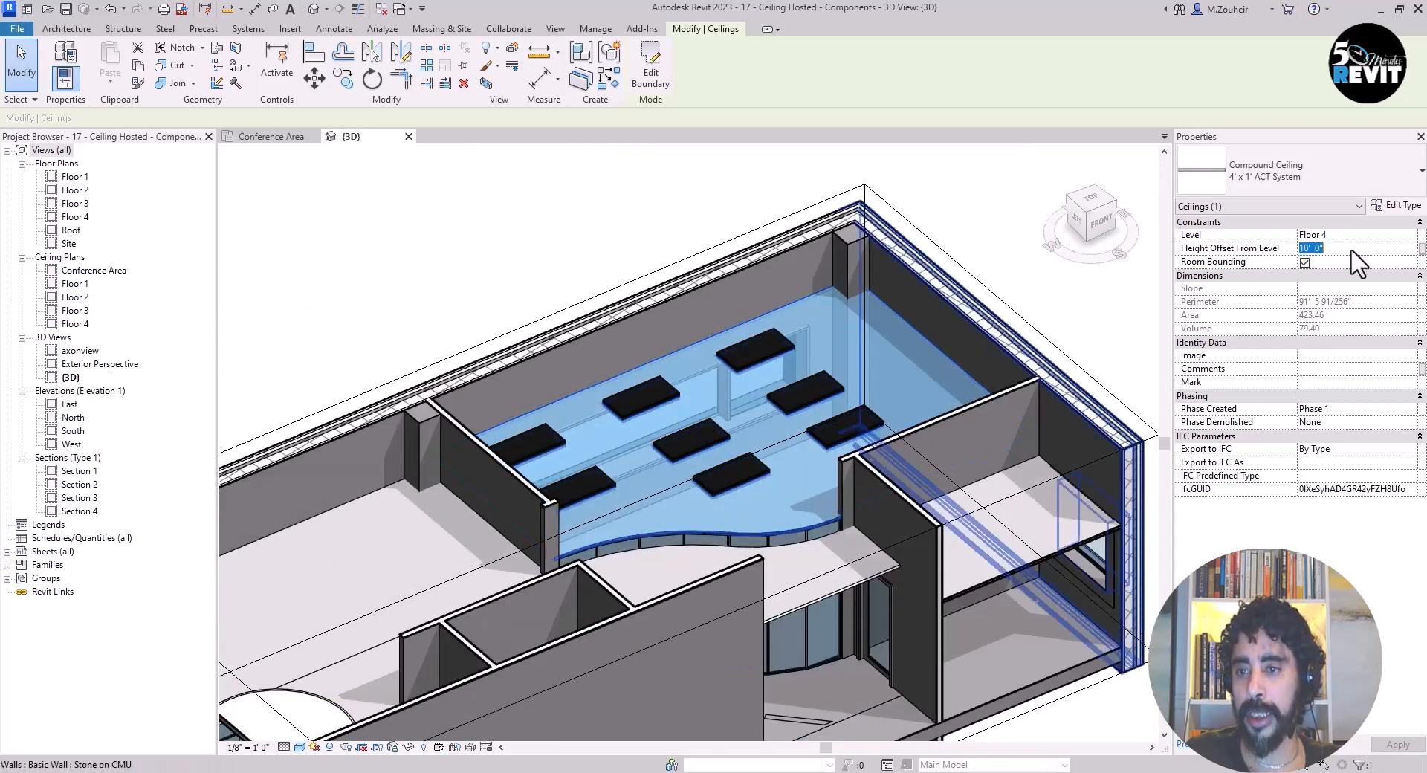
{"action": "type", "text": "9"}
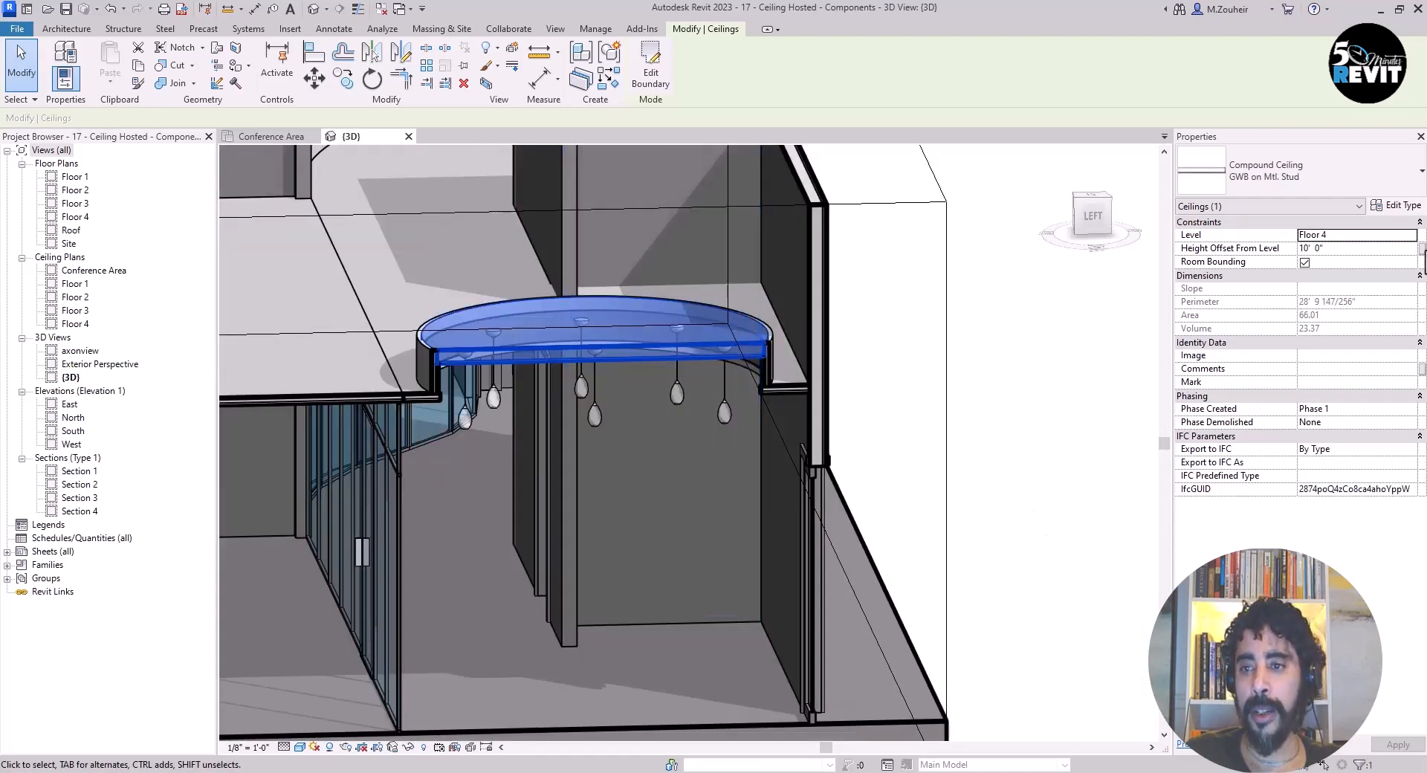
Set the circular GWB ceiling's height offset to 9' 0", then start entering 10
{"action": "left_click", "coordinate": [1356, 248]}
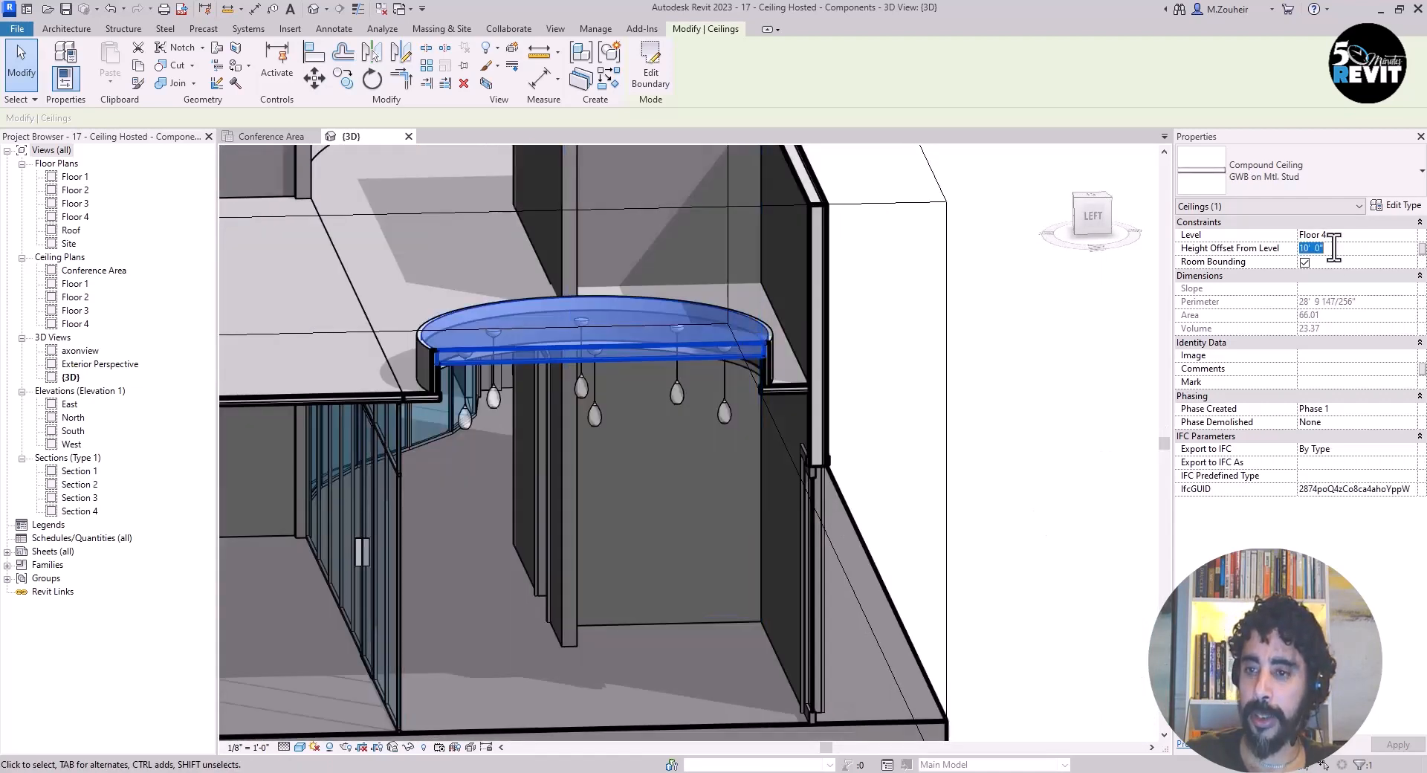
{"action": "type", "text": "9' 0\""}
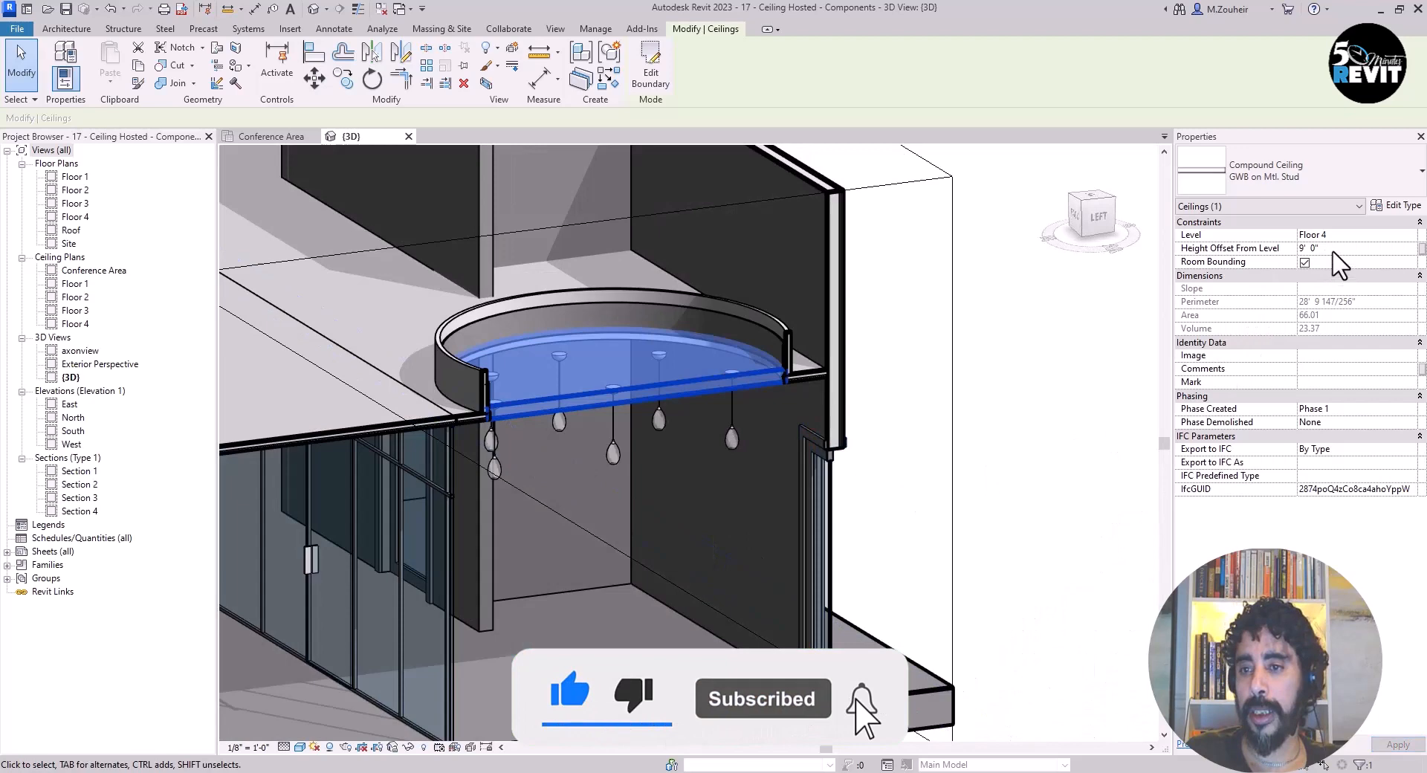
{"action": "type", "text": "10"}
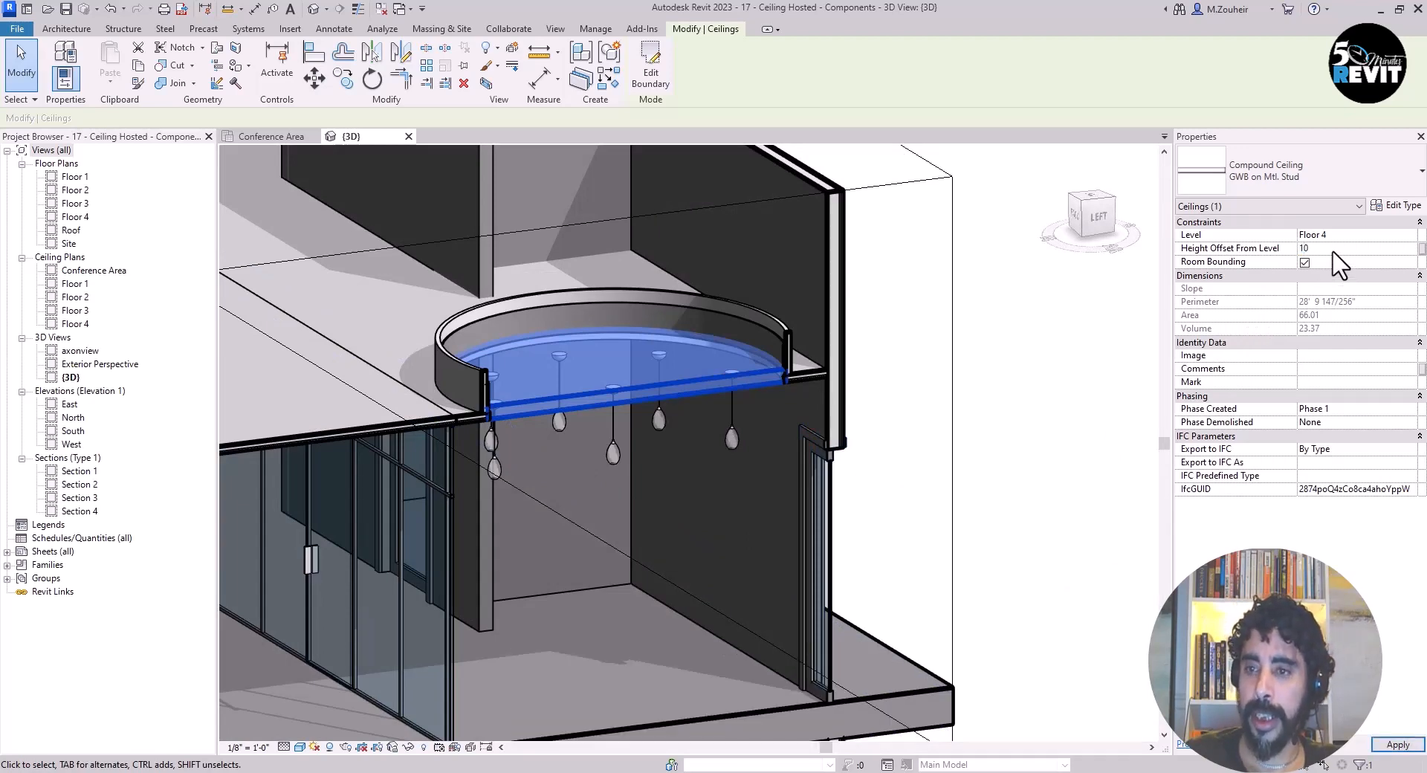